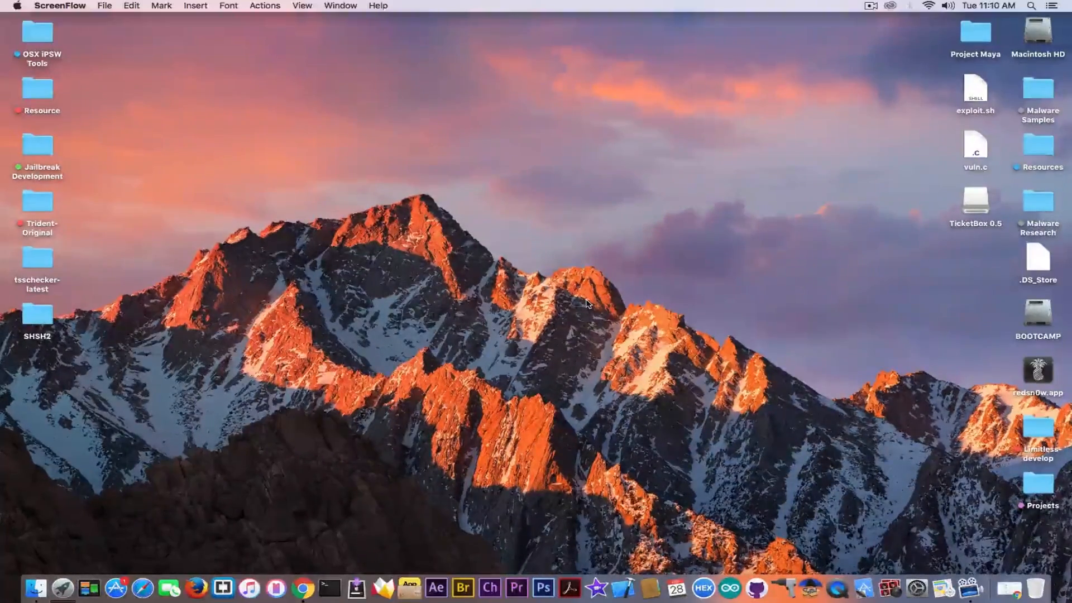
mouse_move(303, 587)
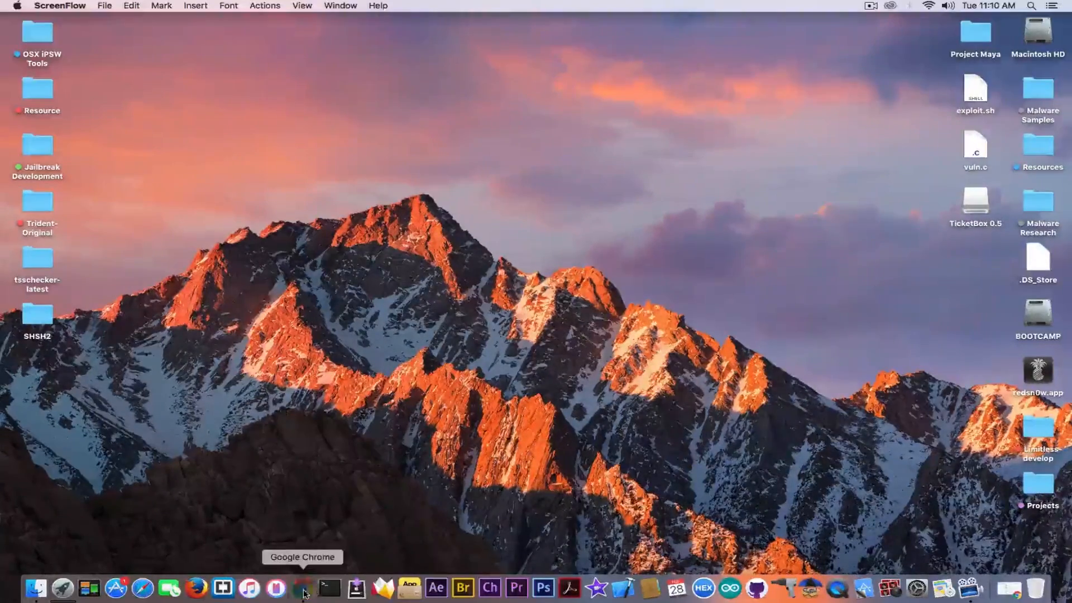
Step: Review the tsschecker GitHub page and TSS Saver form, then return to the developer's Twitter profile
left_click(309, 589)
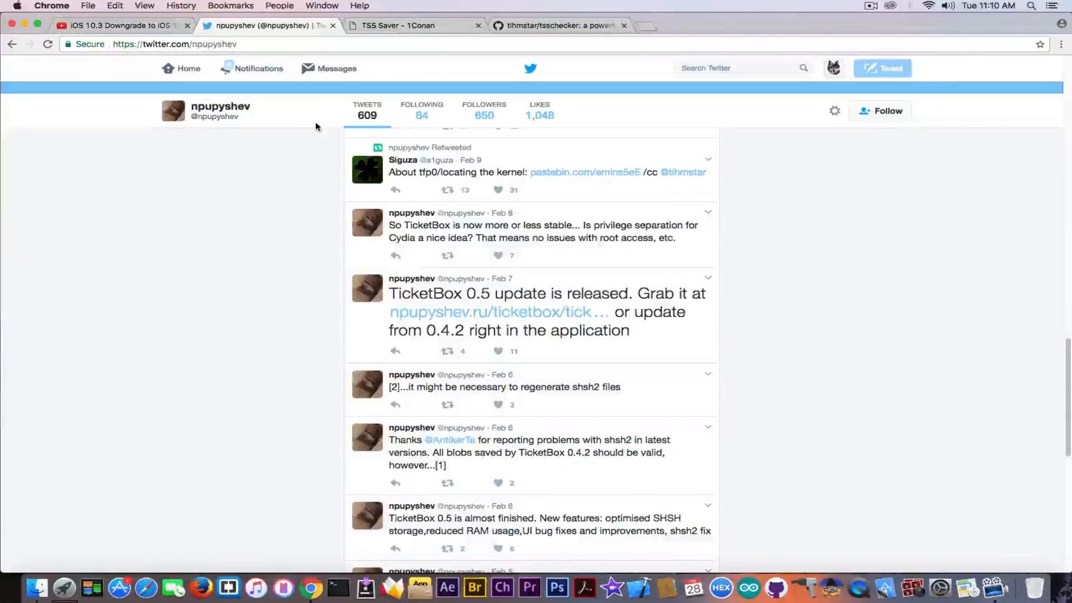
left_click(123, 25)
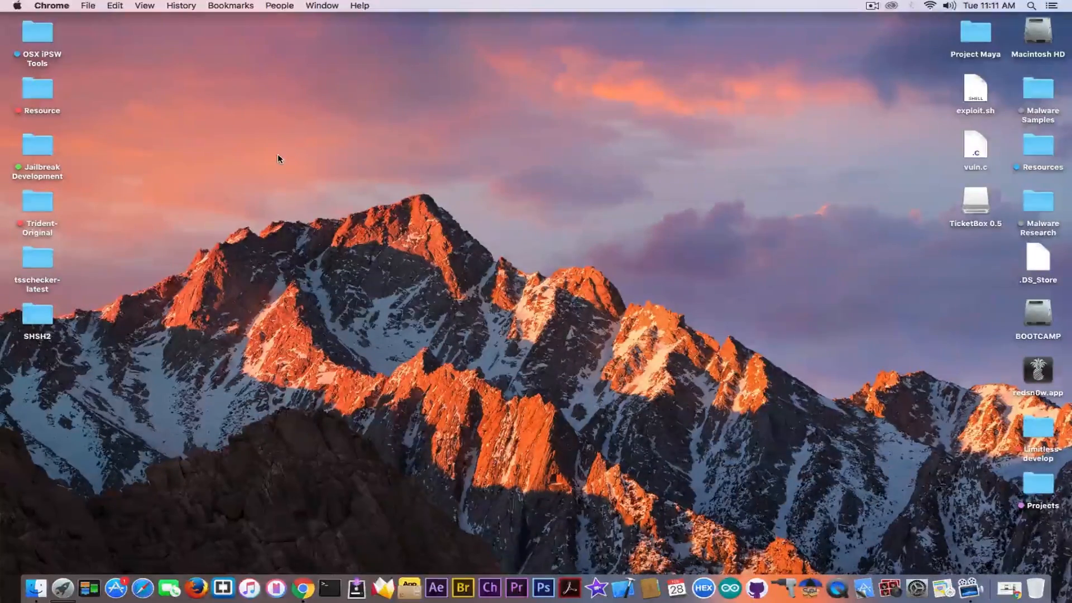
mouse_move(303, 588)
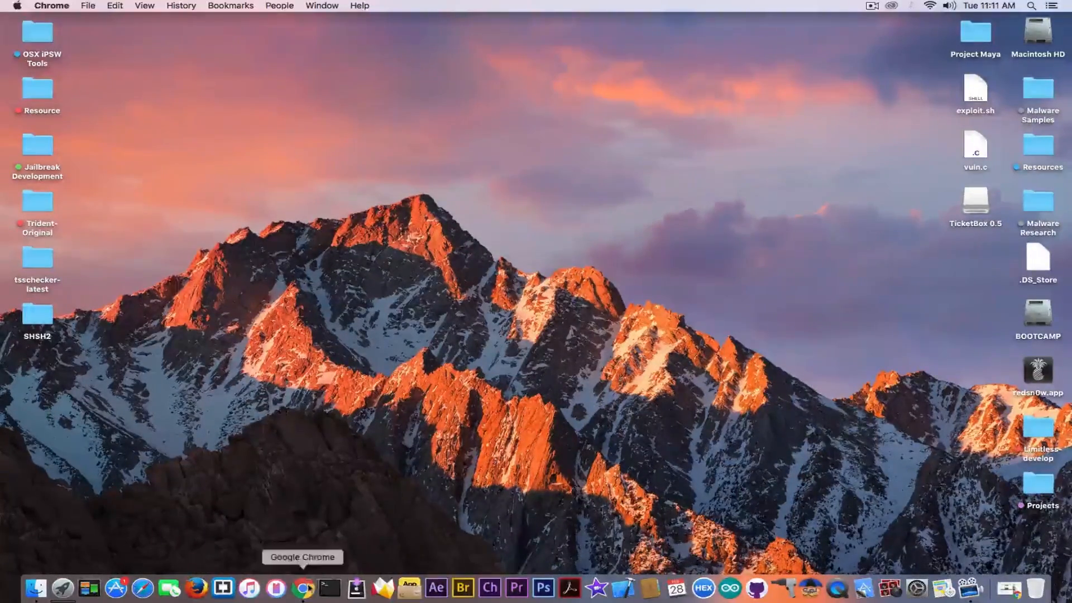
left_click(303, 587)
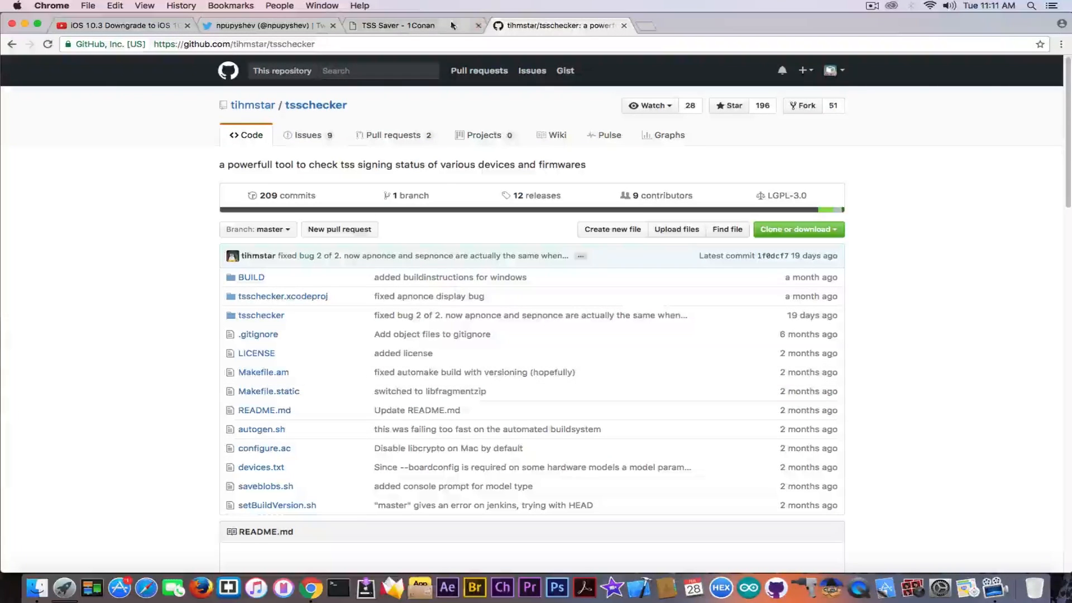
left_click(396, 26)
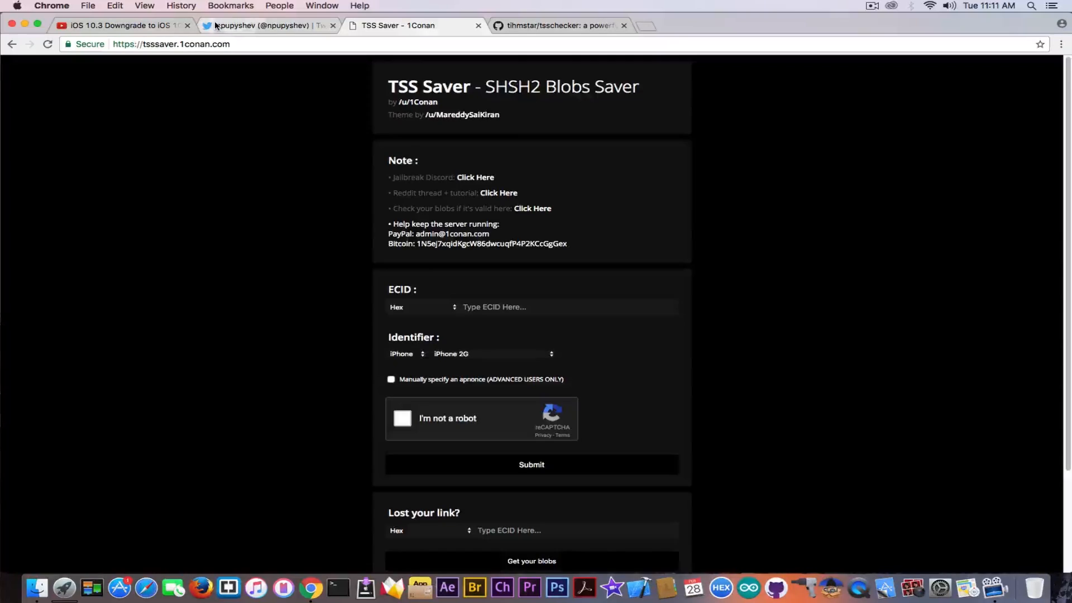
left_click(264, 26)
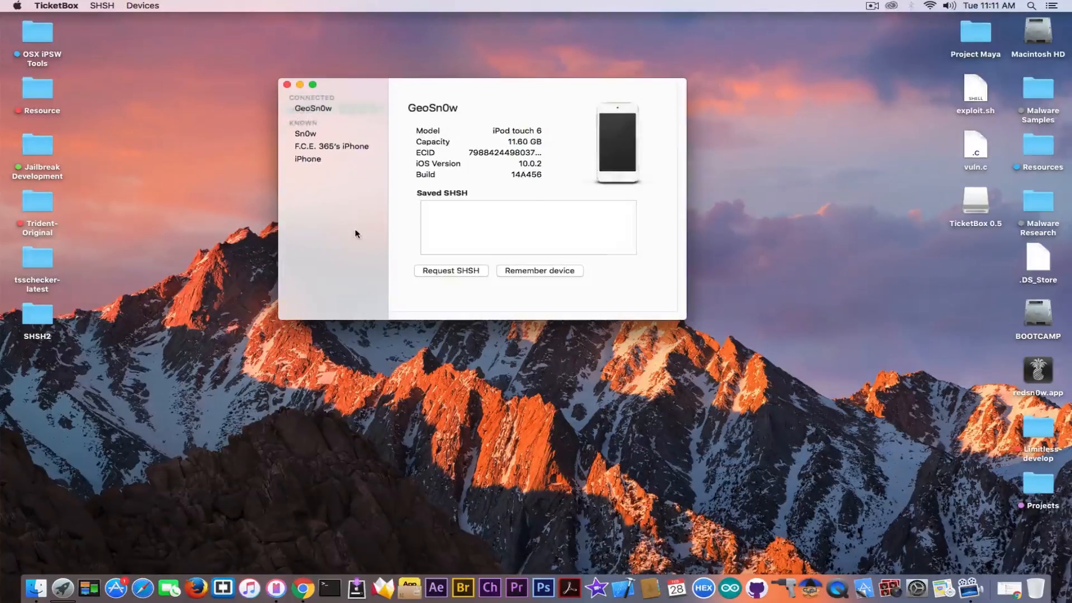
Step: Quit TicketBox from its application menu, leaving only the desktop
left_click(56, 5)
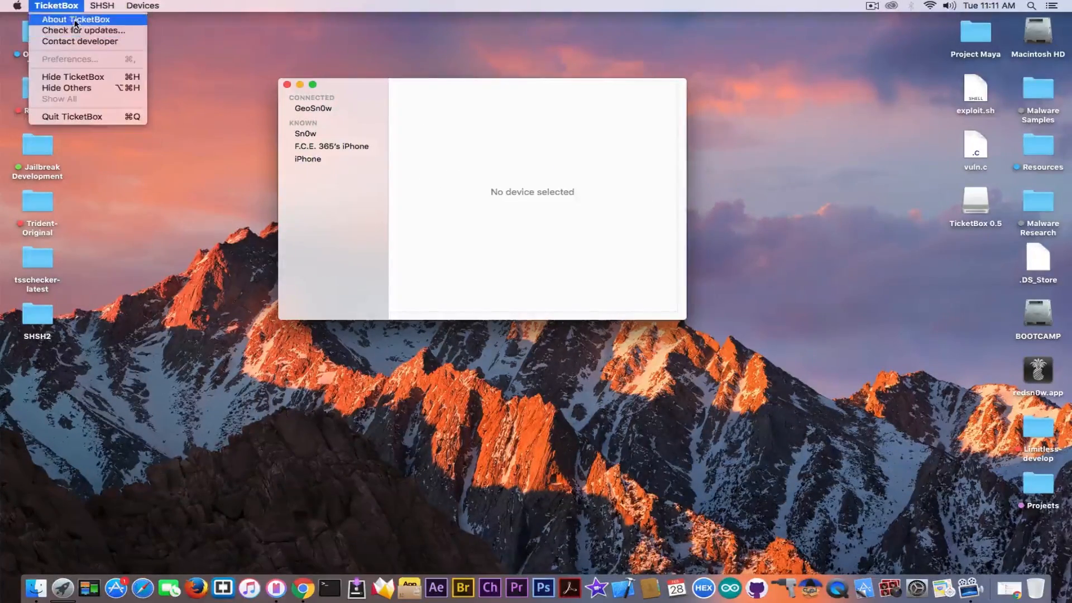
left_click(75, 19)
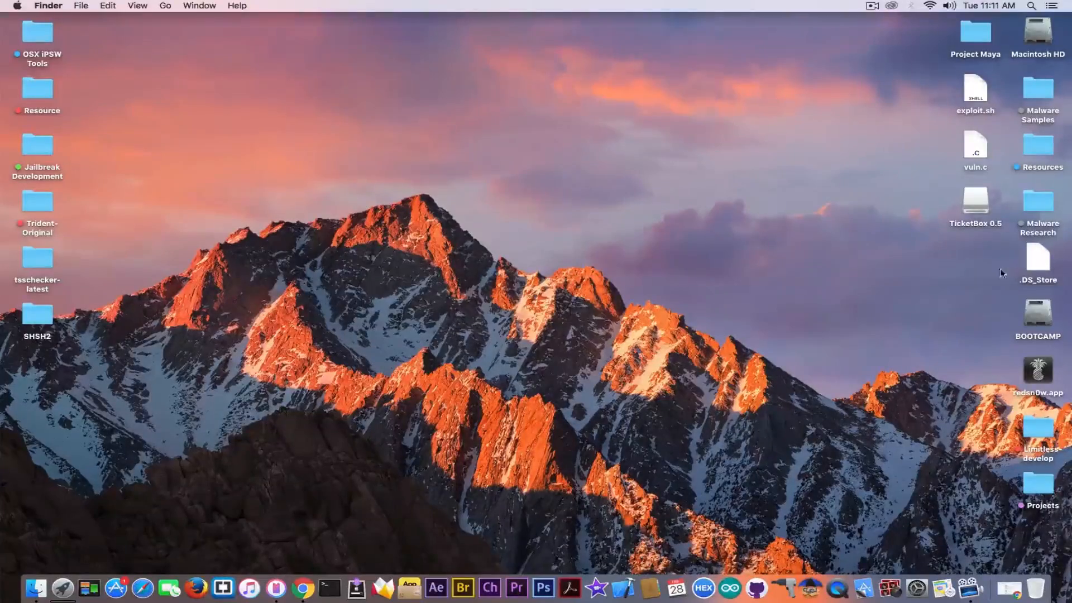
Step: Launch TicketBox.app from the TicketBox 0.5 disk image and confirm the security warning
double_click(975, 200)
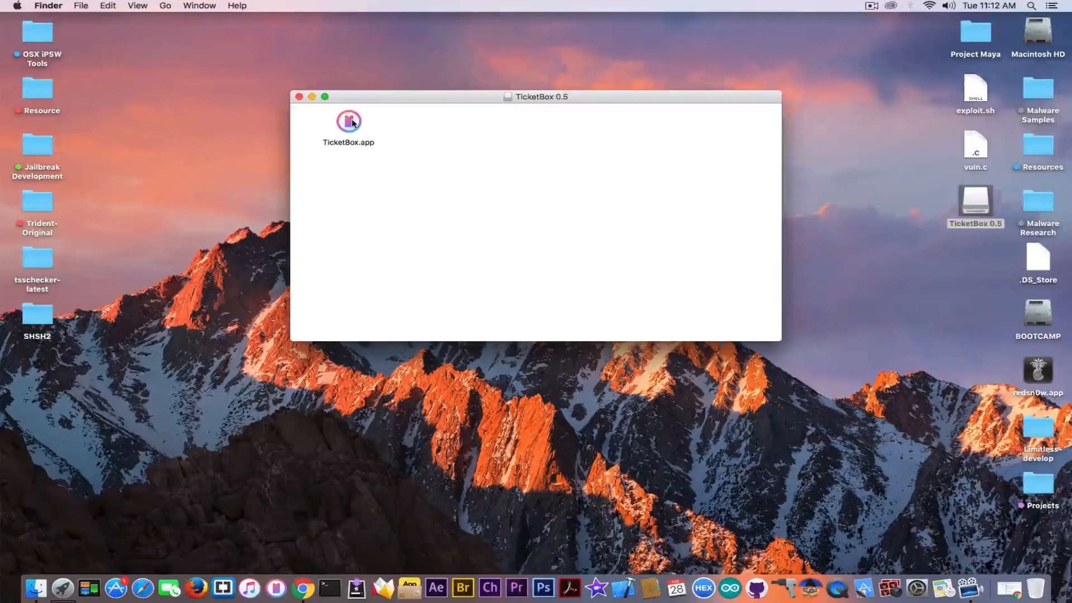
double_click(349, 121)
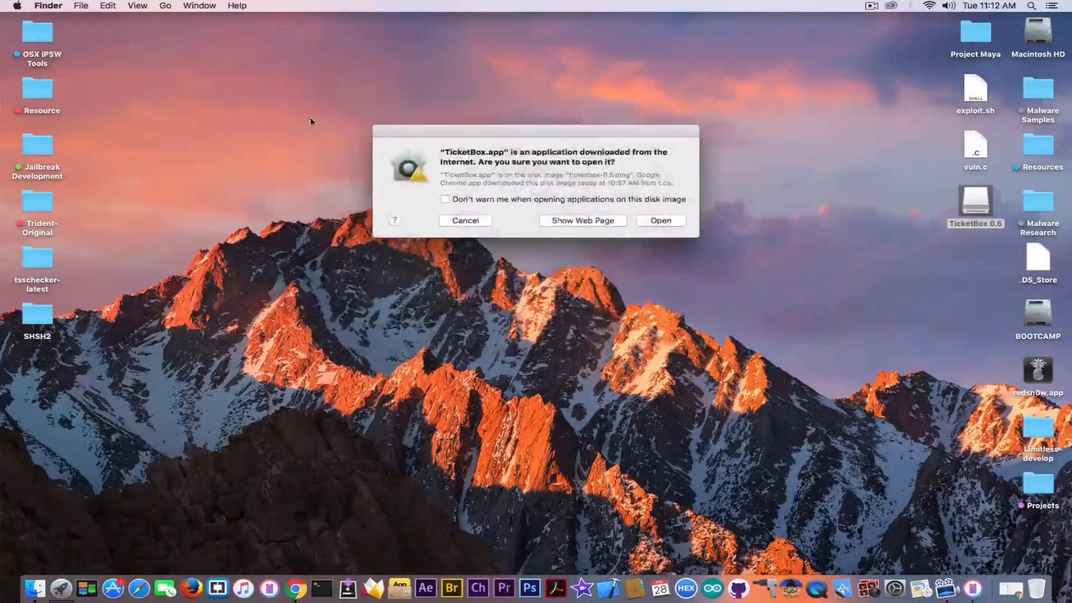
left_click(659, 220)
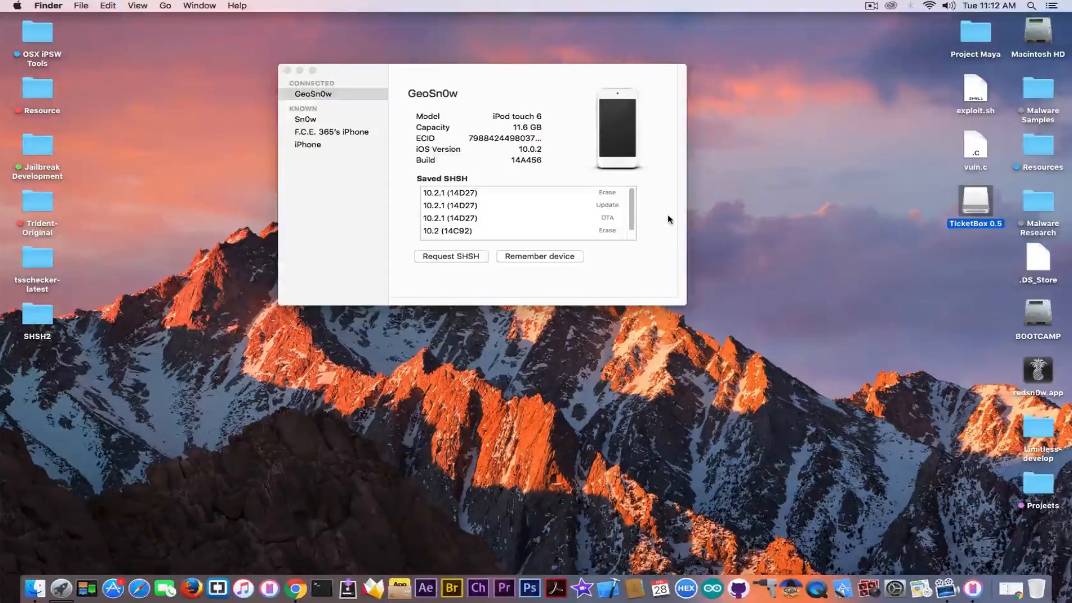
Step: Check the iPod touch's saved SHSH list, reposition the device window, then close it
left_click(313, 94)
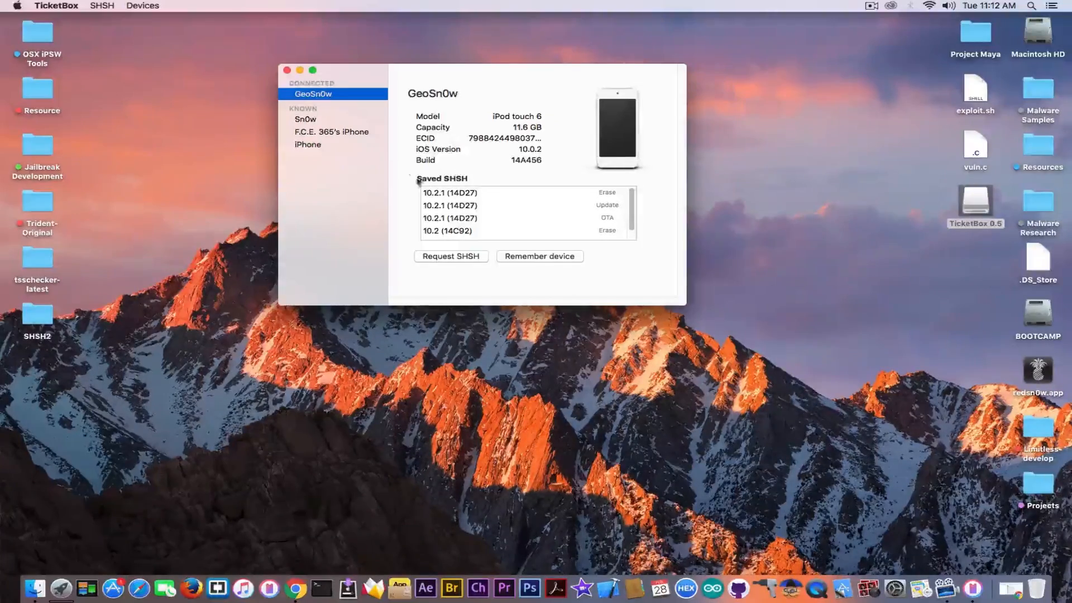
left_click(450, 256)
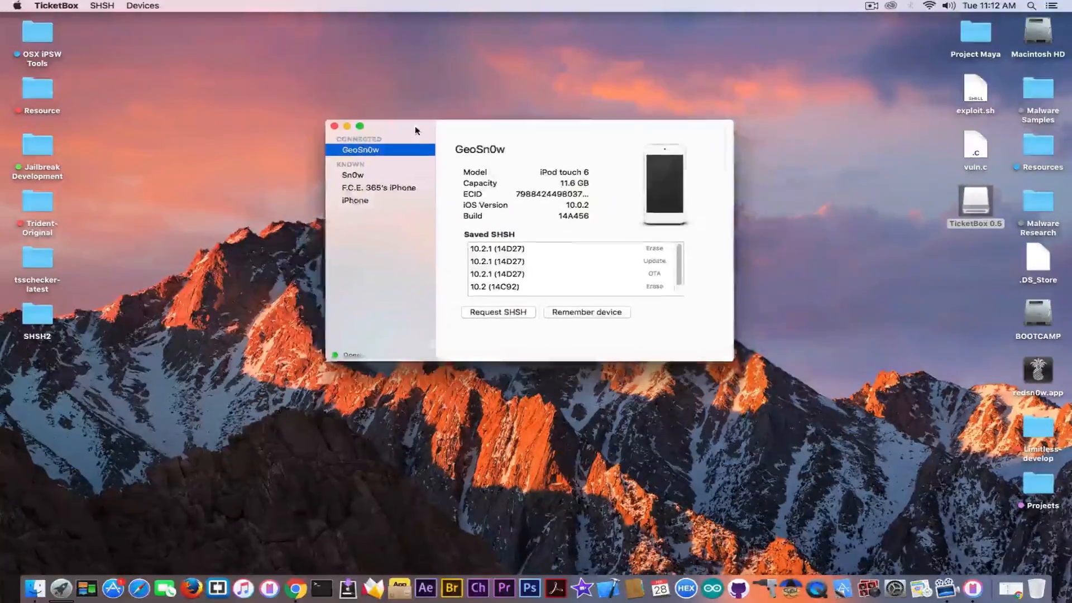
left_click_drag(415, 130, 382, 124)
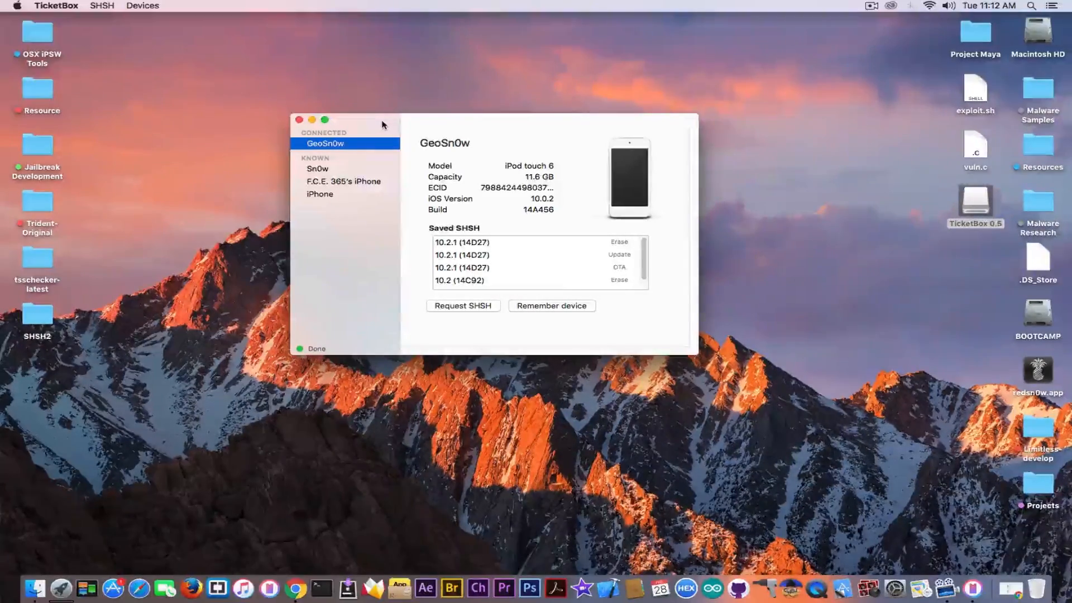
left_click(299, 120)
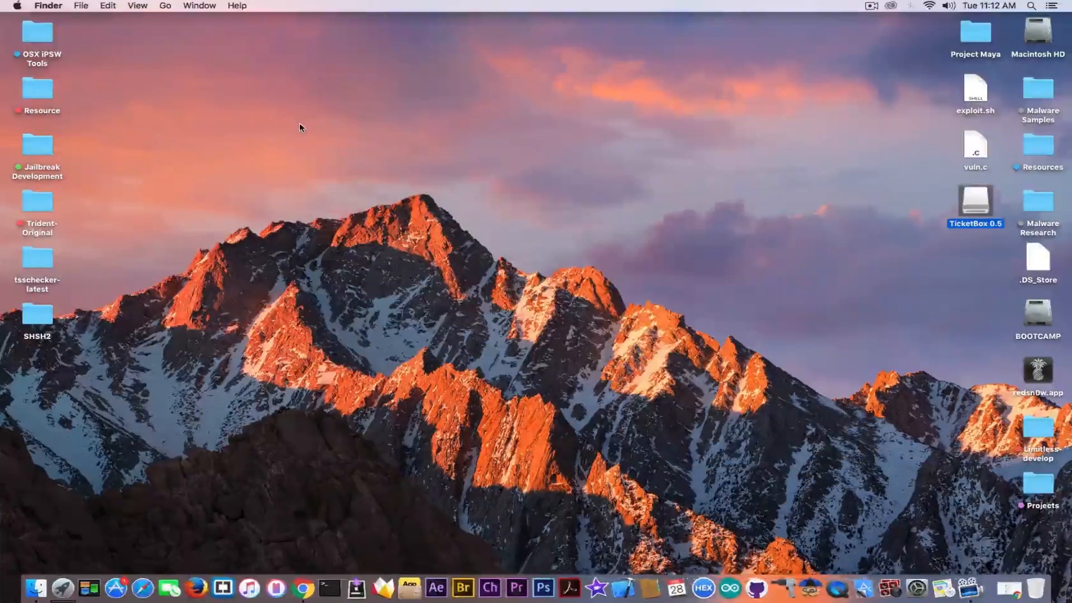
left_click(295, 204)
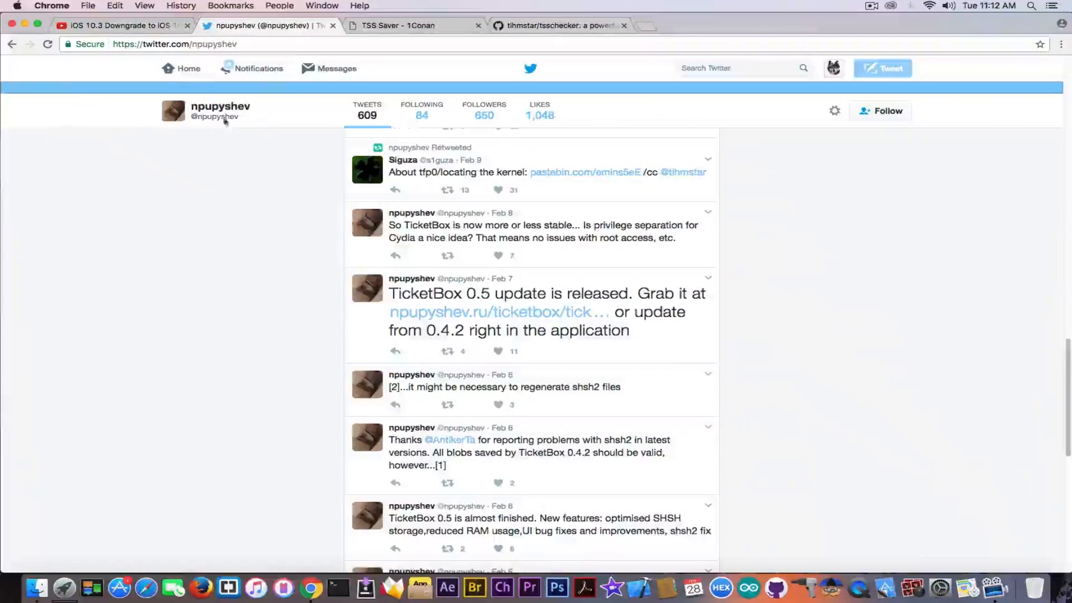
mouse_move(293, 199)
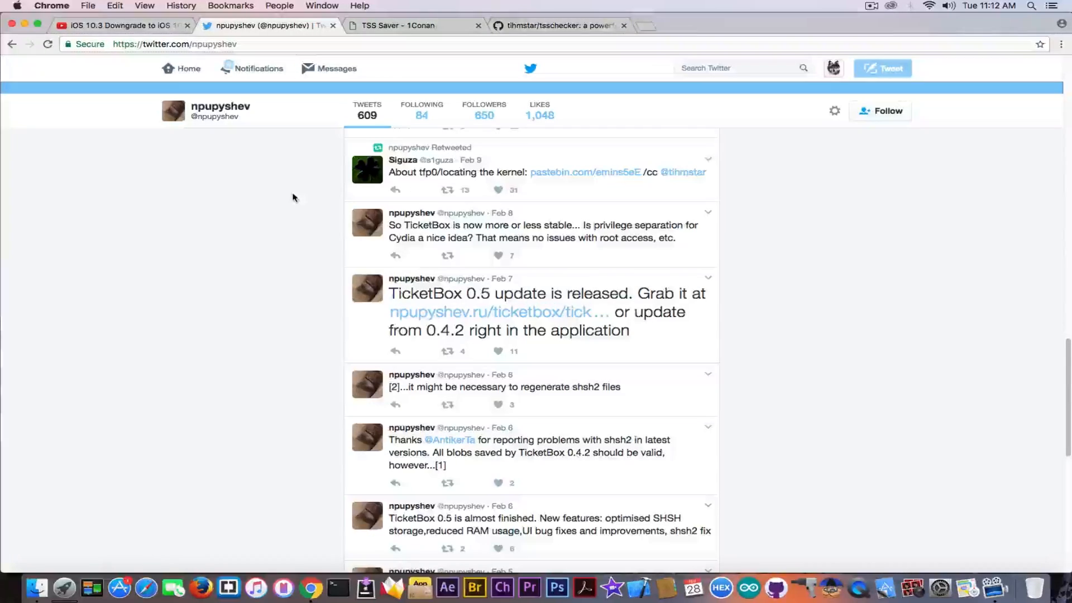
mouse_move(193, 197)
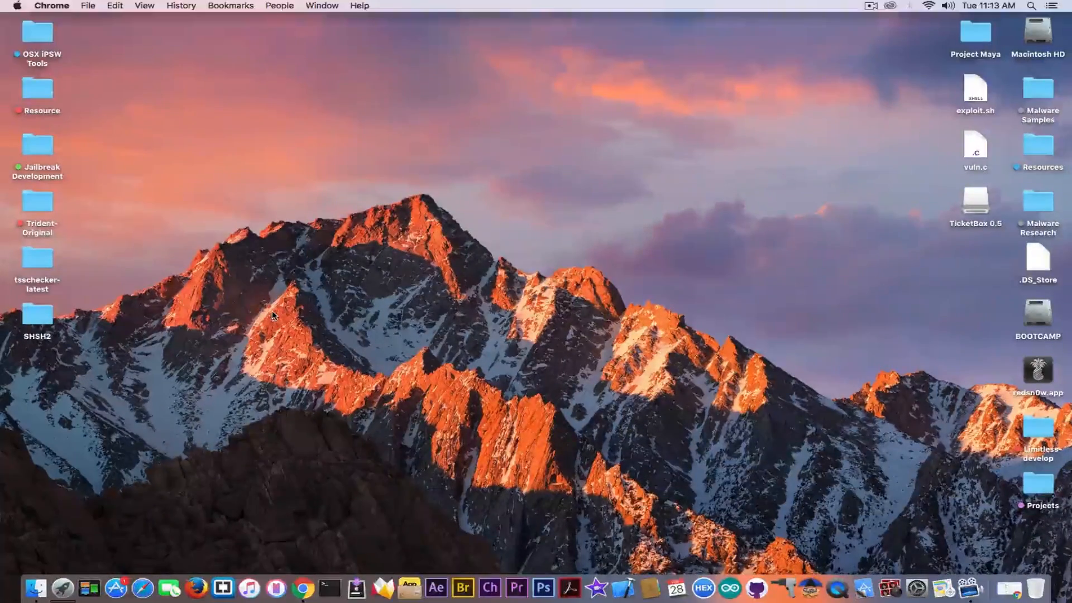
mouse_move(276, 588)
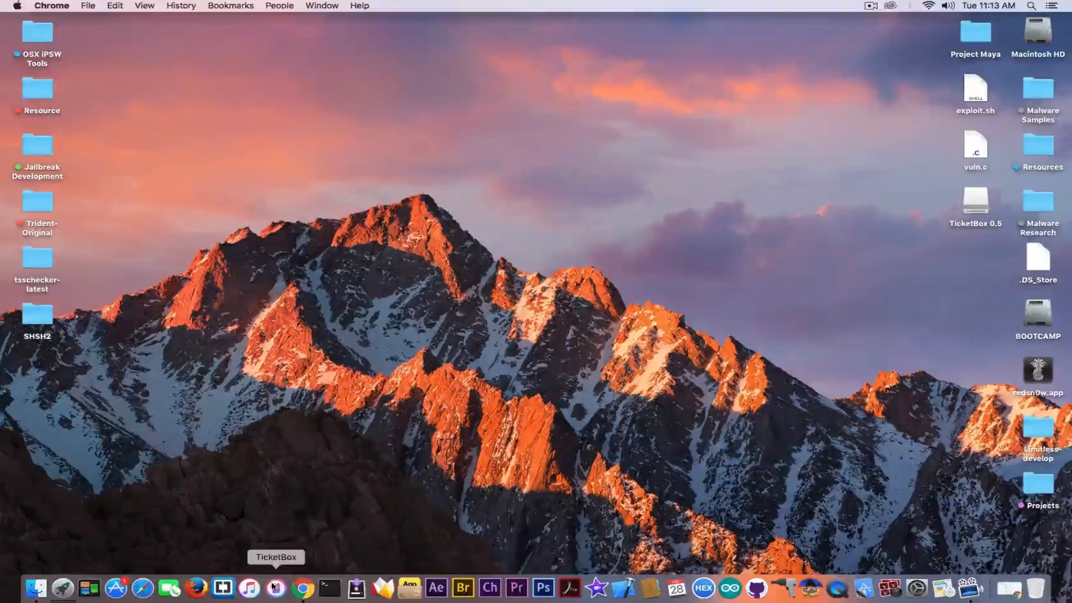
Step: Bring Chrome forward, check the tsschecker repository, and show the TSS Saver SHSH2 form
left_click(302, 588)
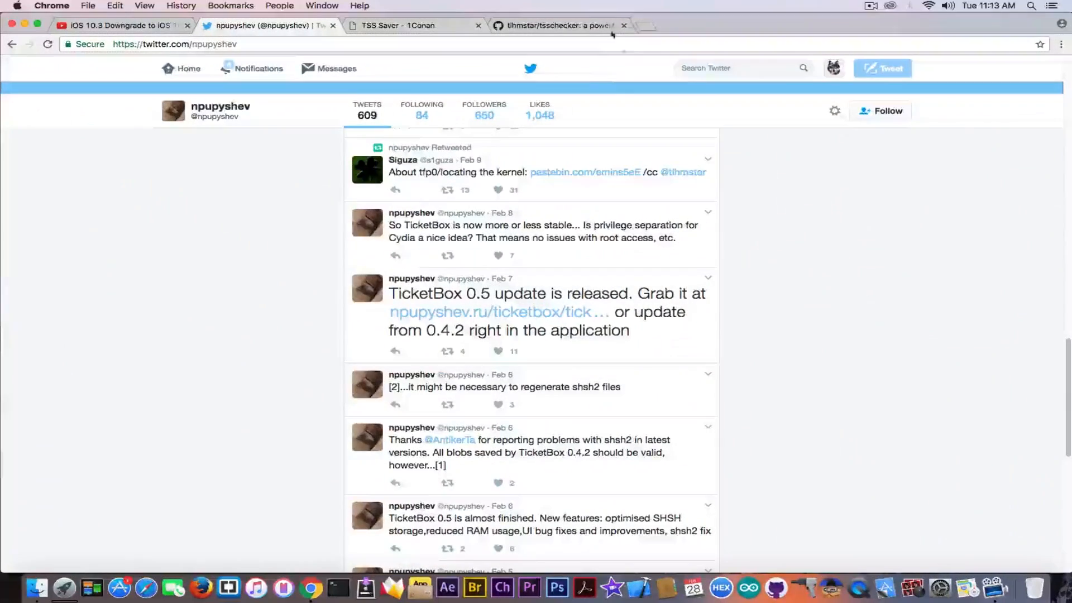
left_click(554, 26)
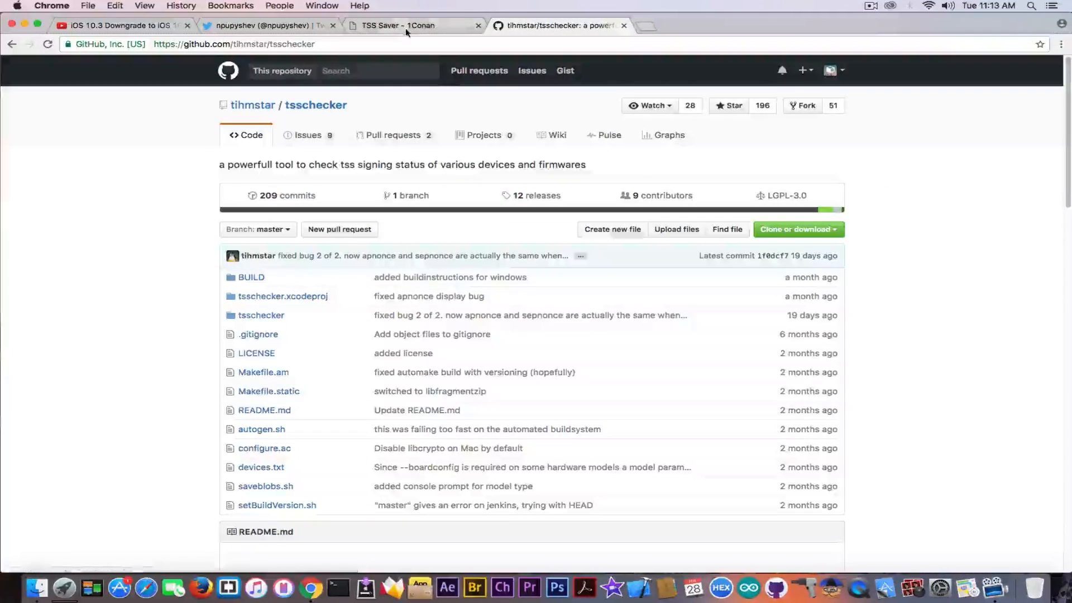
left_click(410, 26)
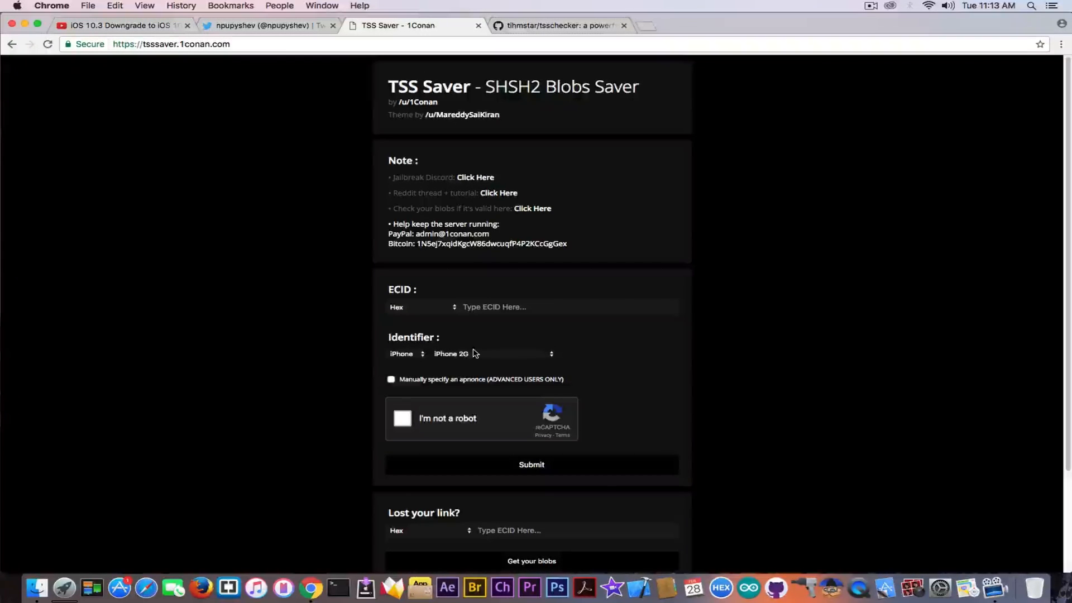
mouse_move(476, 337)
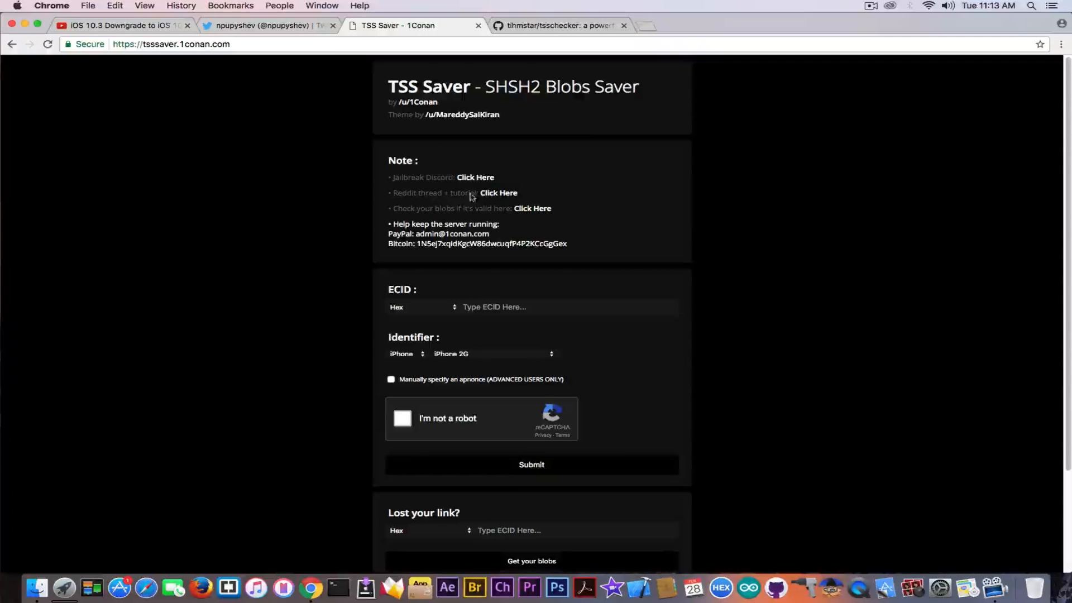
Step: Show the iOS 10.3 downgrade SHSH2 blobs video and scroll to its description and comments
left_click(123, 26)
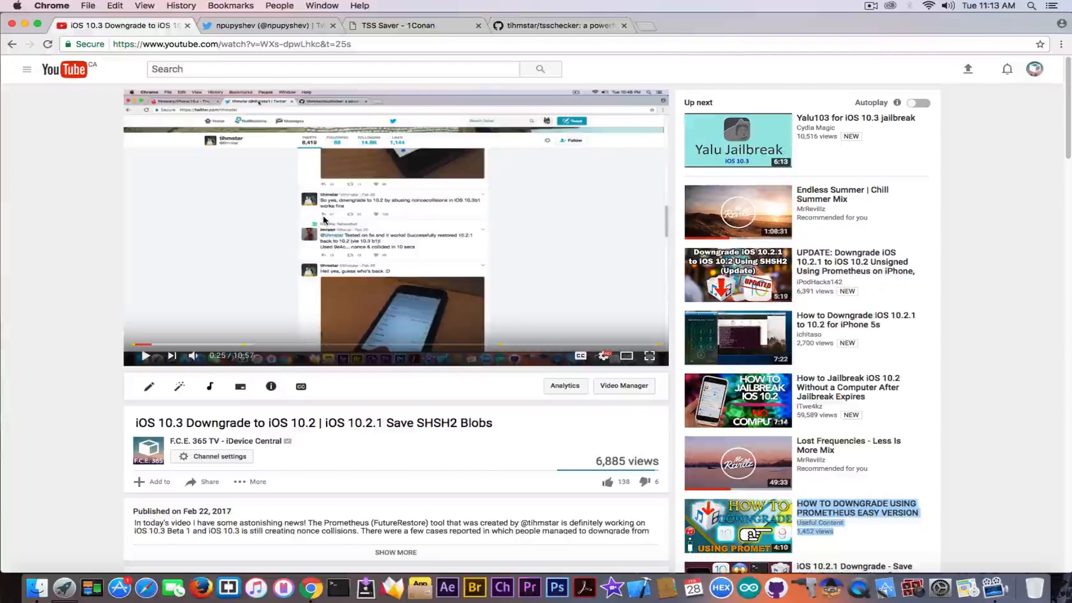
mouse_move(215, 280)
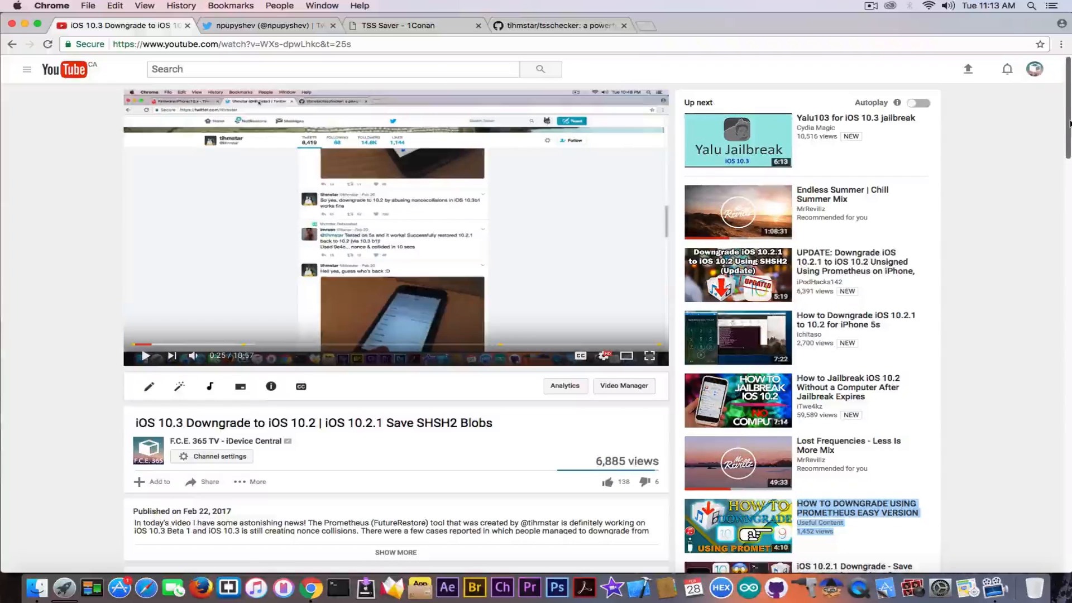
scroll("down", 3)
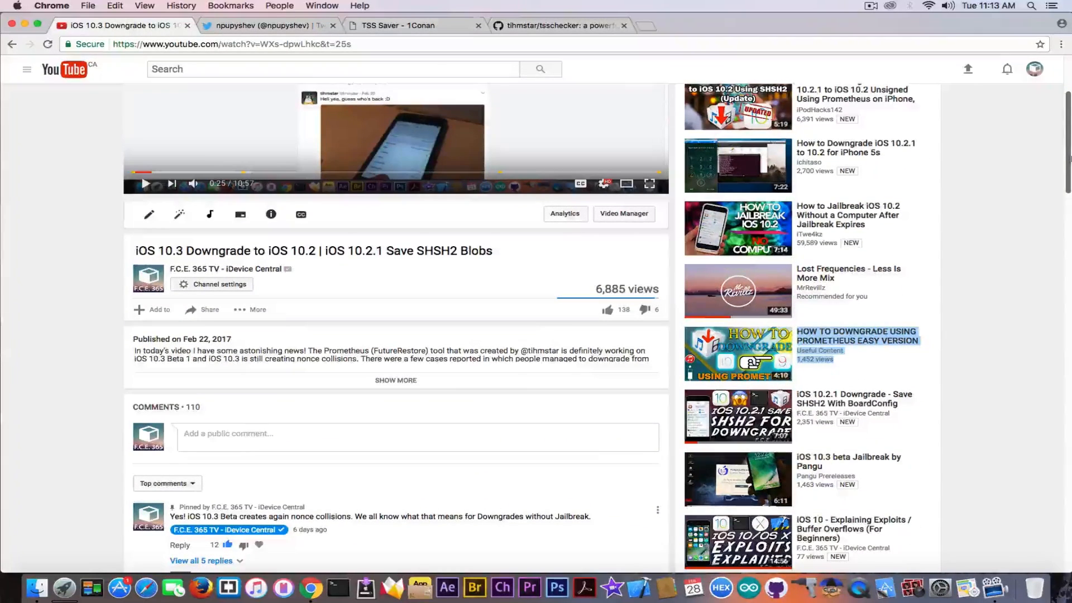
mouse_move(853, 399)
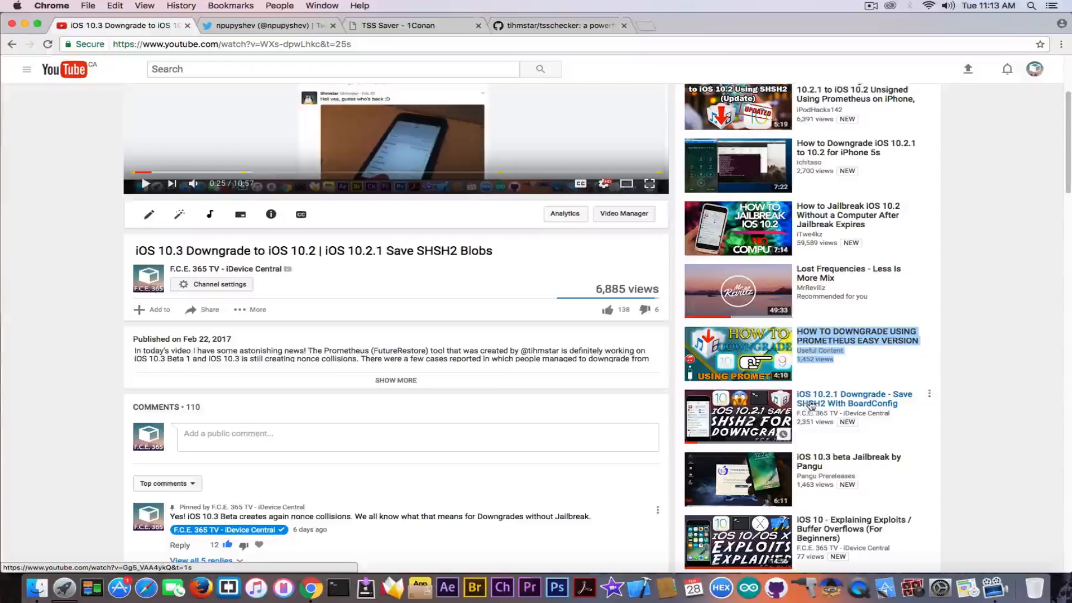
mouse_move(855, 404)
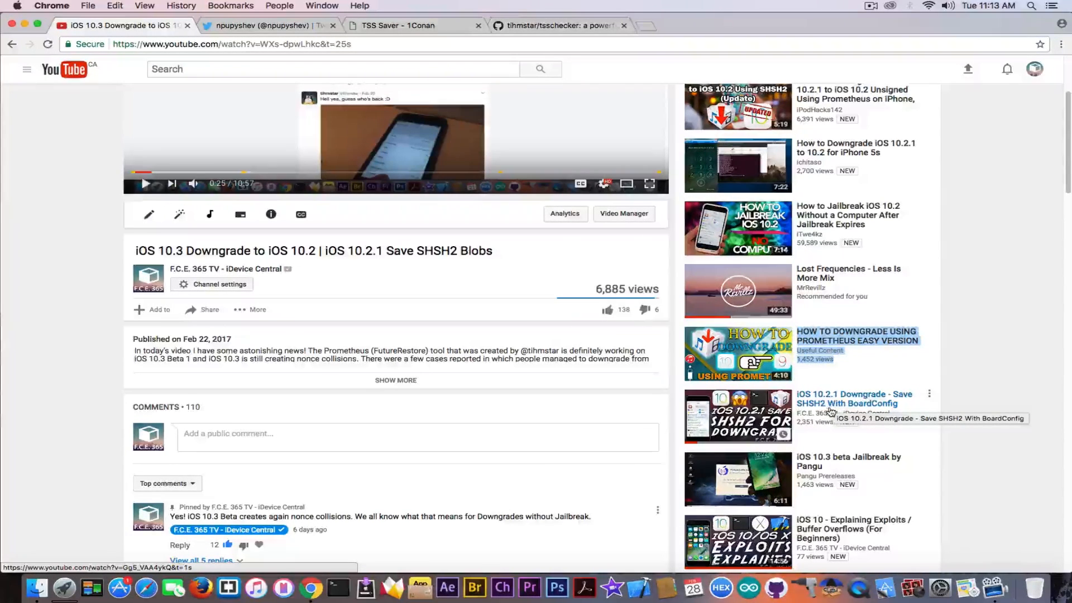
Step: Choose iPhone 6s as the TSS Saver identifier and focus the board configuration field
left_click(554, 25)
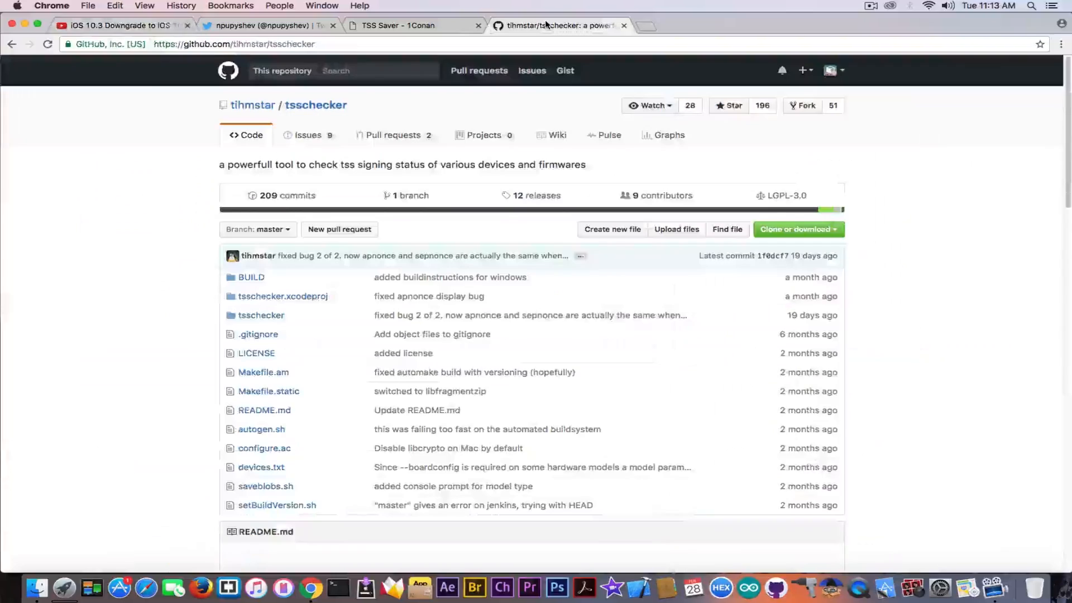
left_click(402, 26)
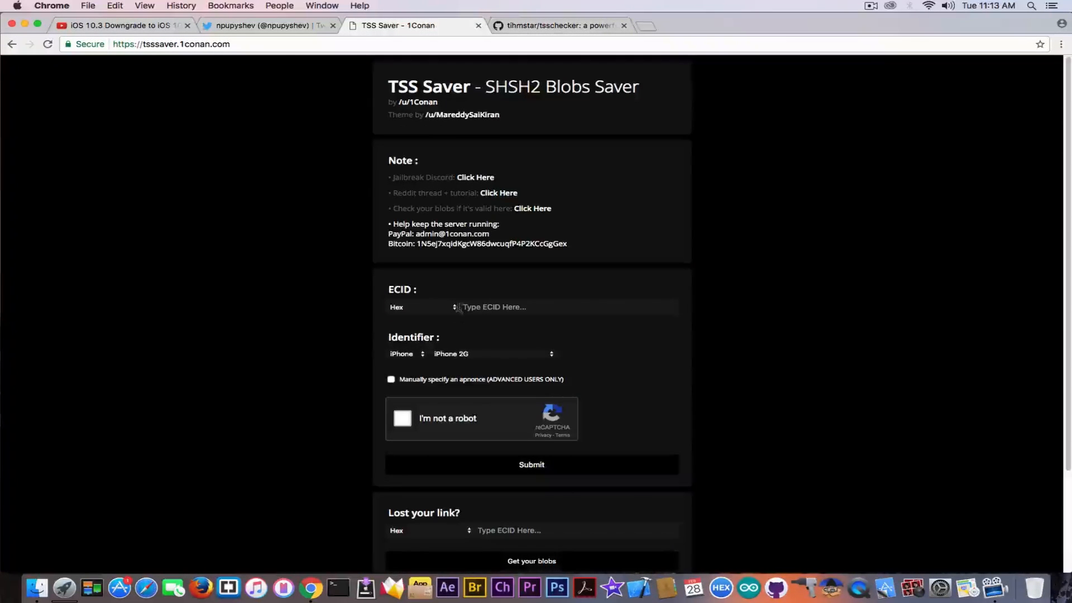
left_click(492, 354)
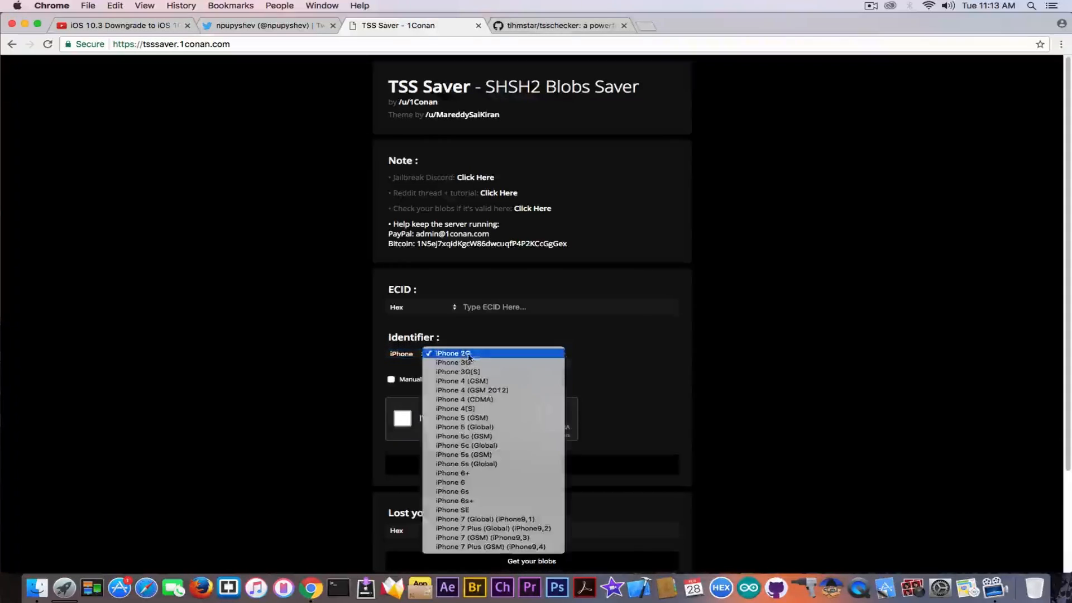
left_click(452, 491)
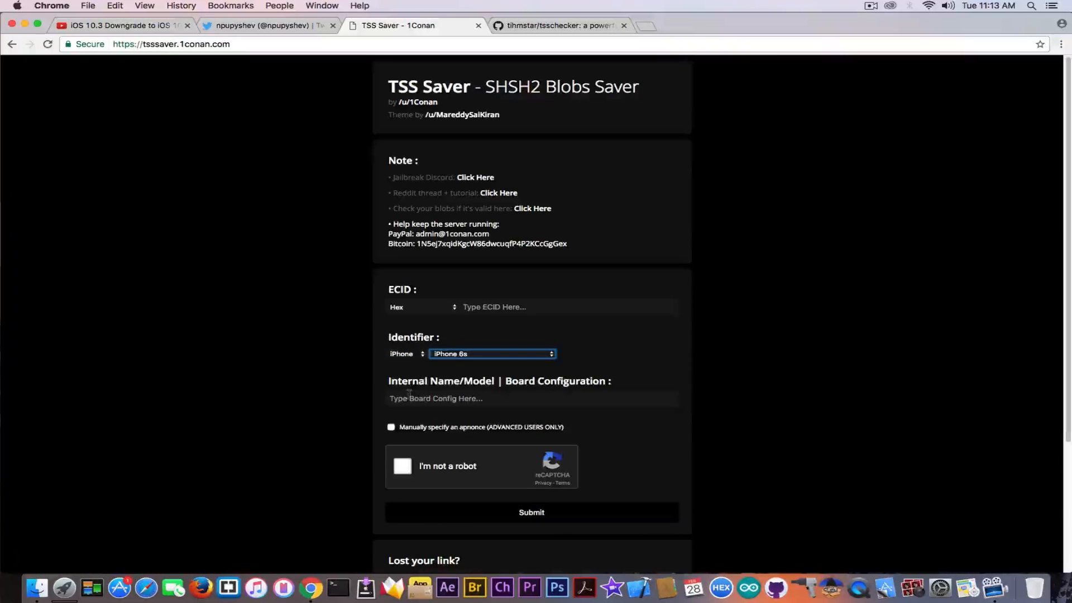
left_click(531, 397)
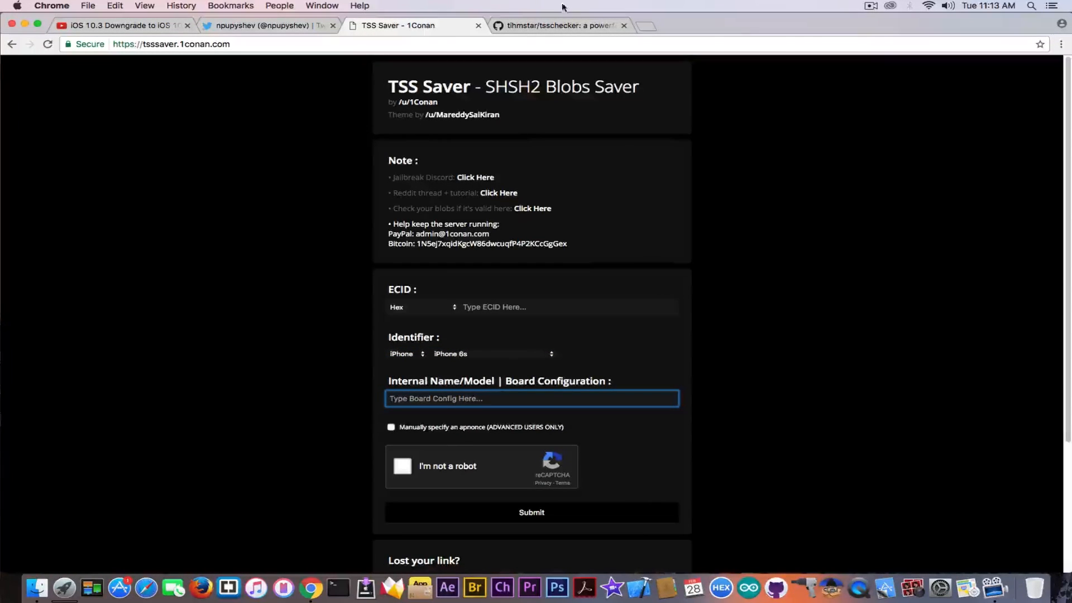
mouse_move(560, 26)
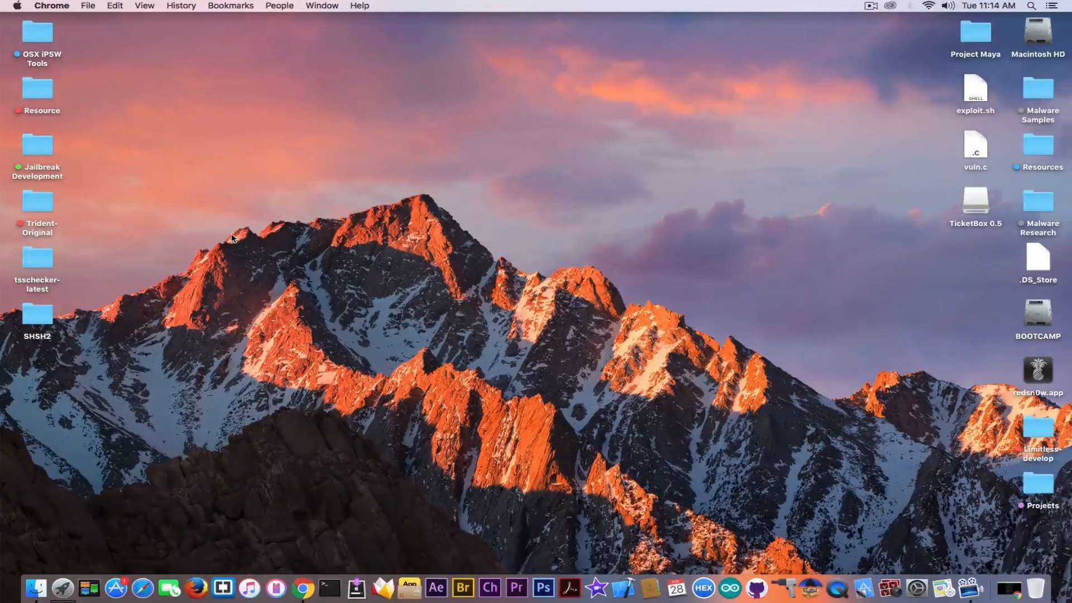
mouse_move(306, 574)
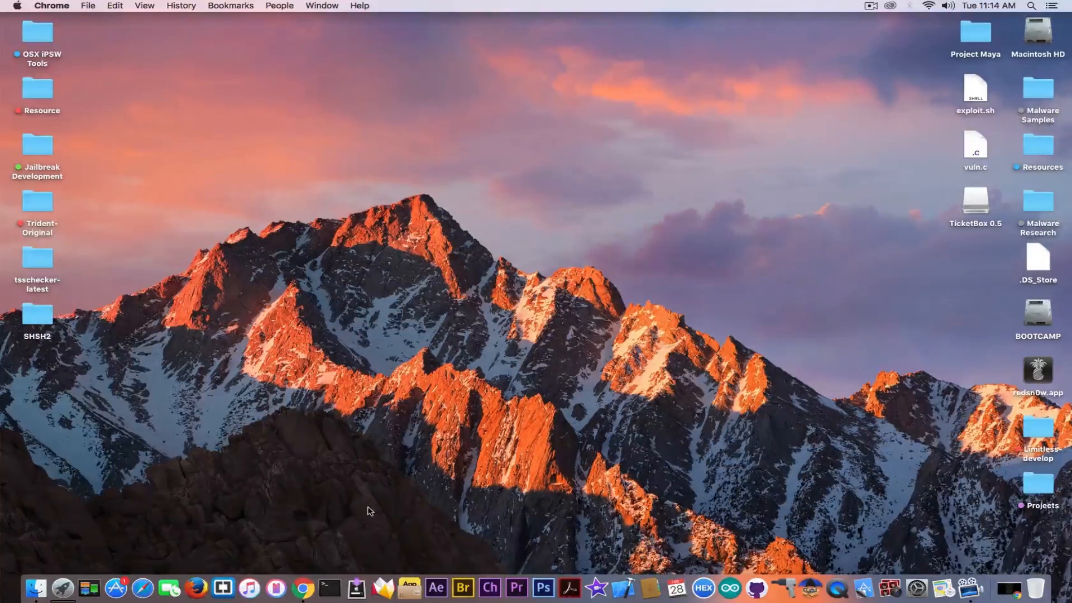
Step: Launch TicketBox, view the known iPhone 5S details, then return to the connected iPod touch
left_click(975, 201)
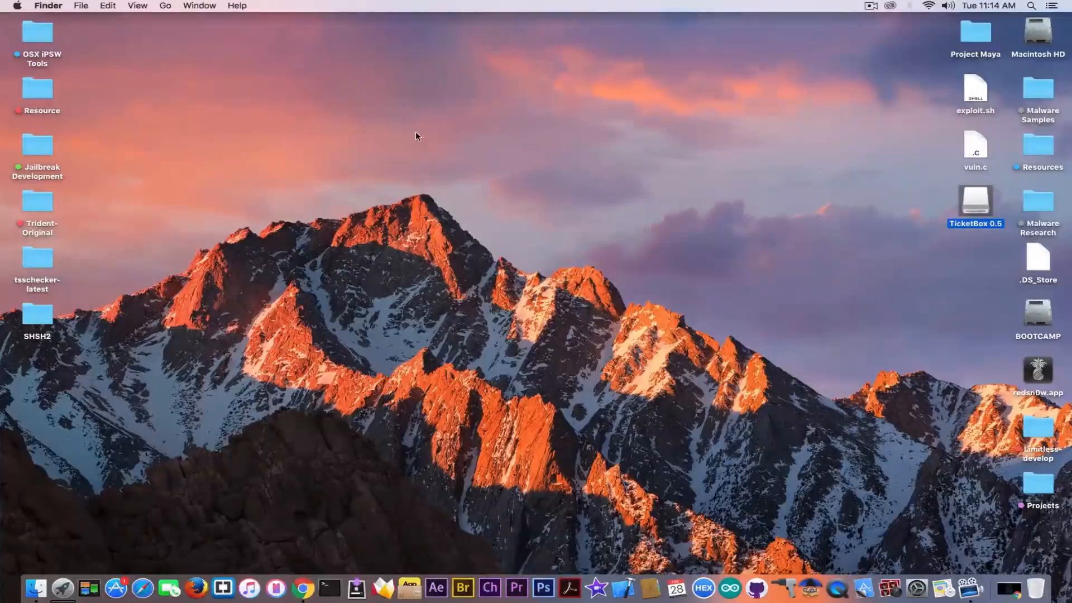
mouse_move(940, 187)
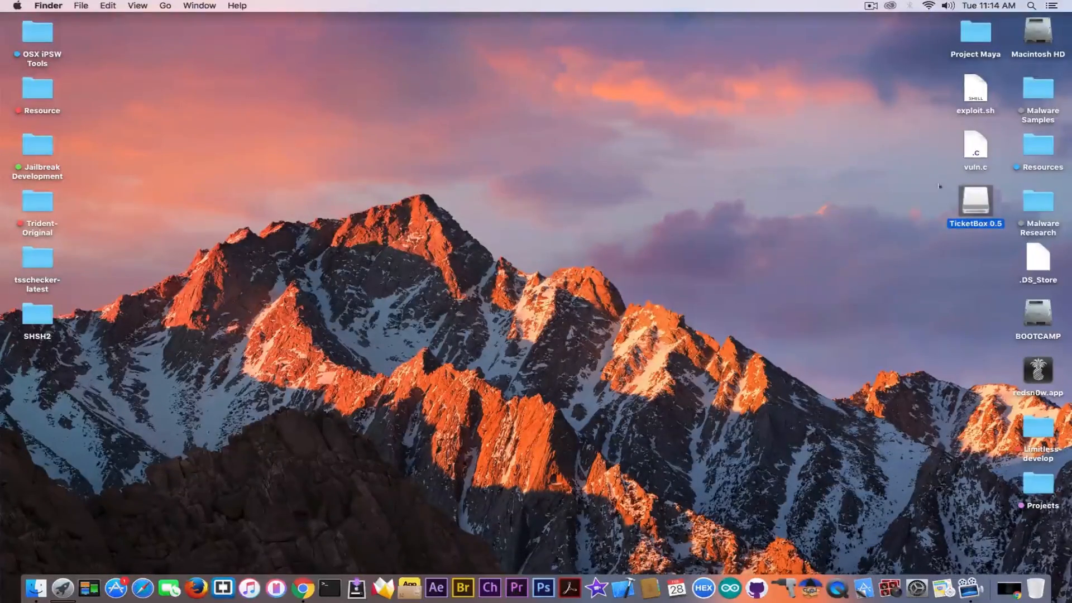
double_click(975, 200)
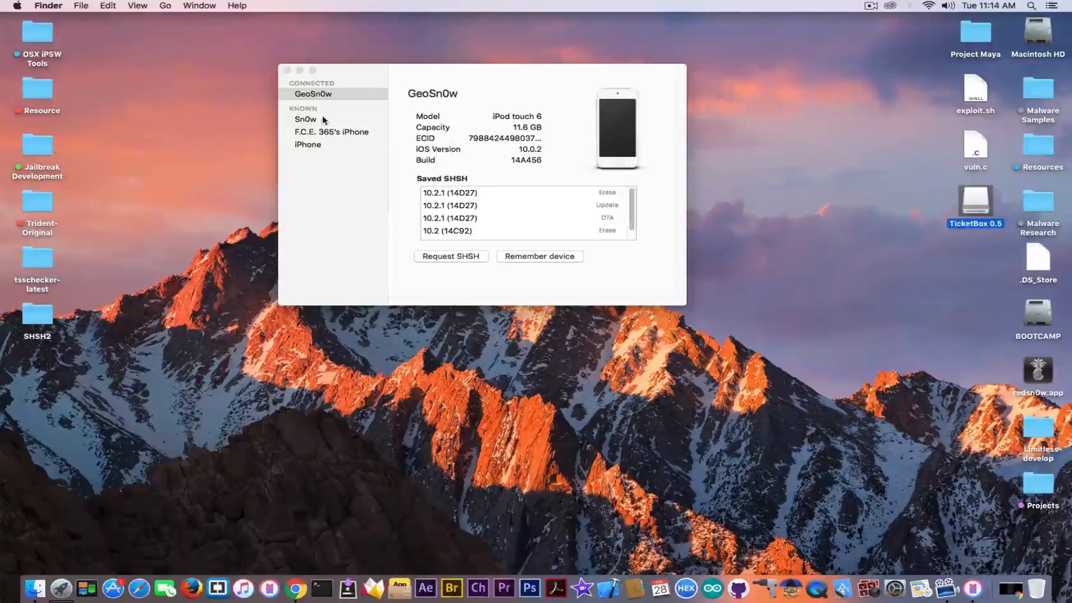
left_click(332, 132)
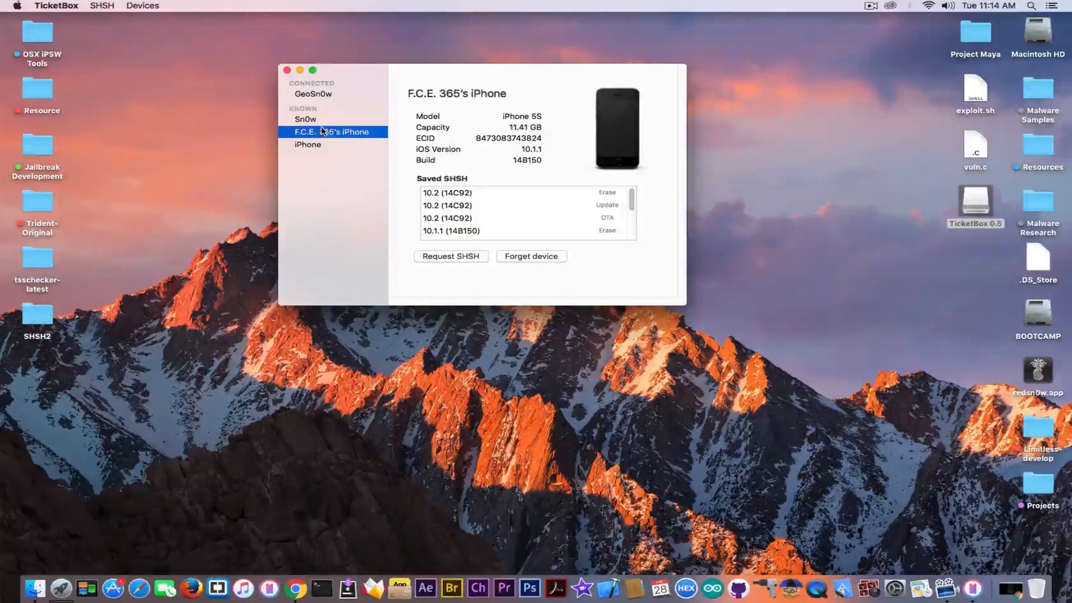
left_click(313, 93)
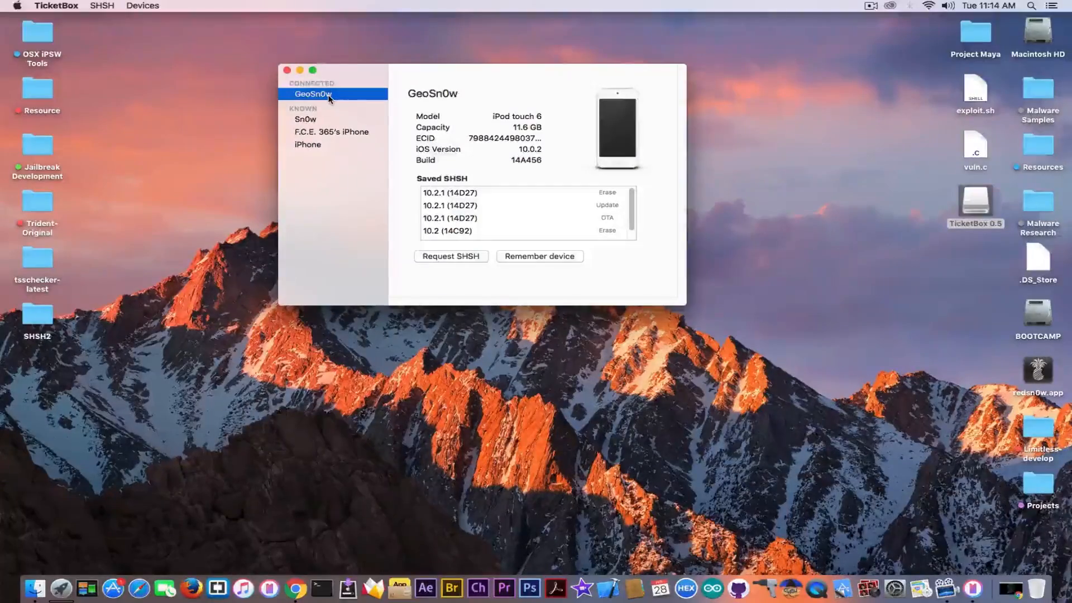
Step: Start creating a known device manually and choose N71AP as its model
left_click(142, 6)
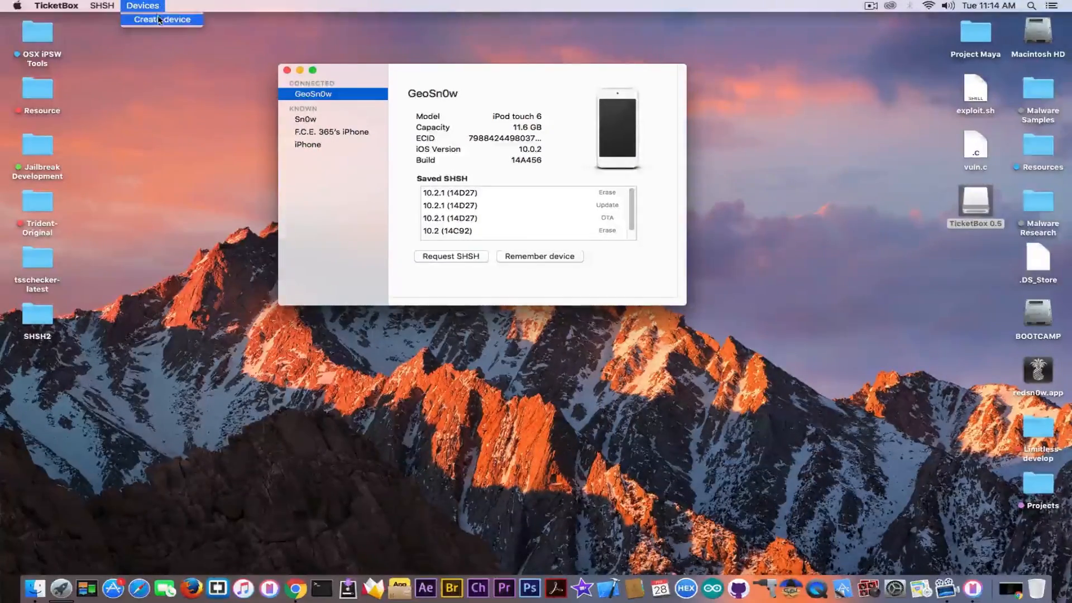
left_click(162, 19)
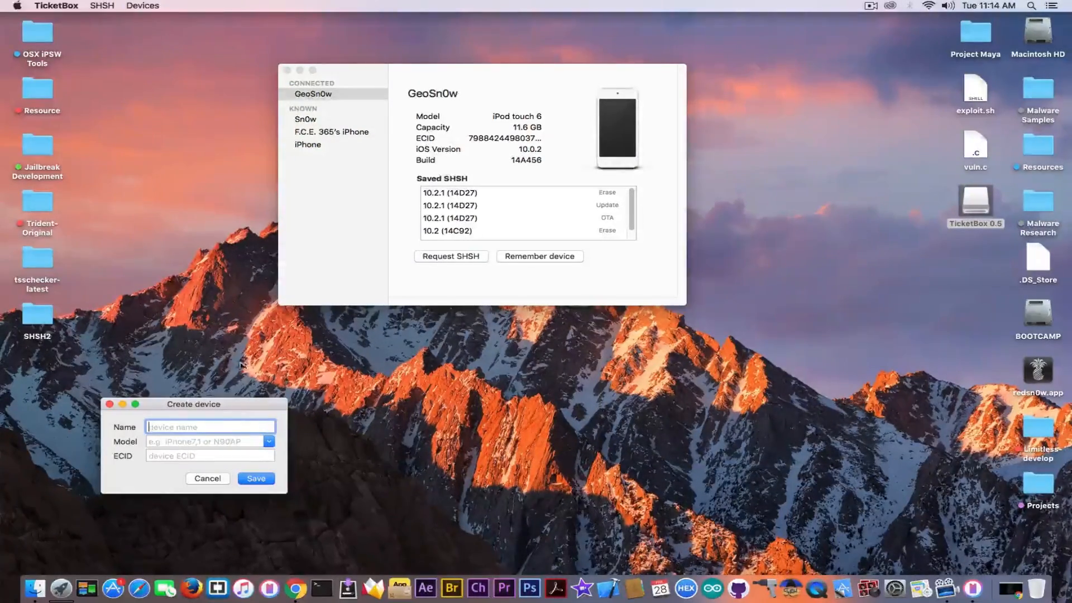
left_click(206, 442)
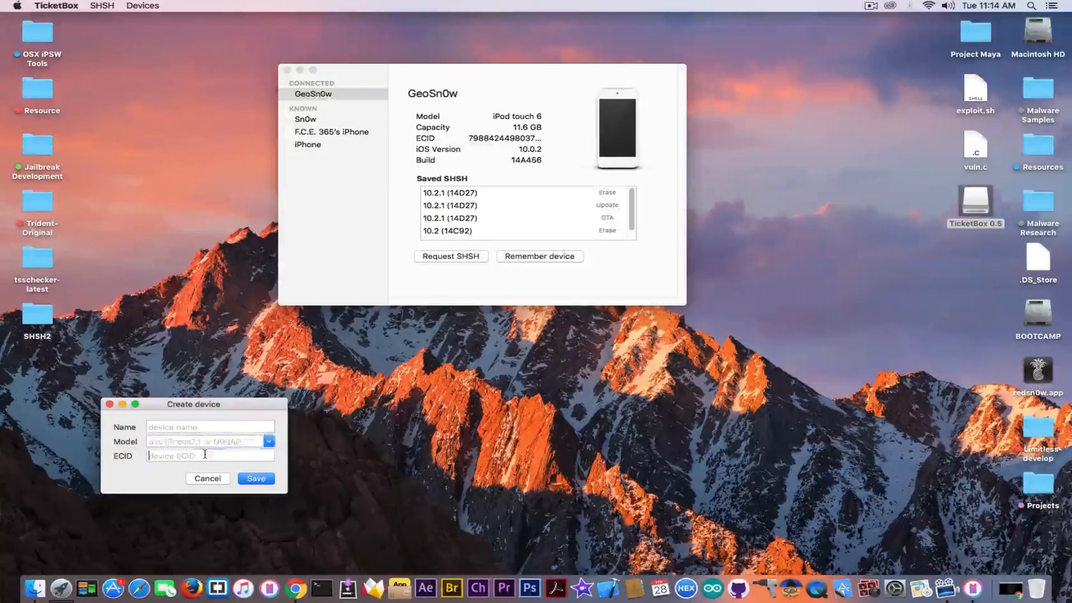
left_click(209, 456)
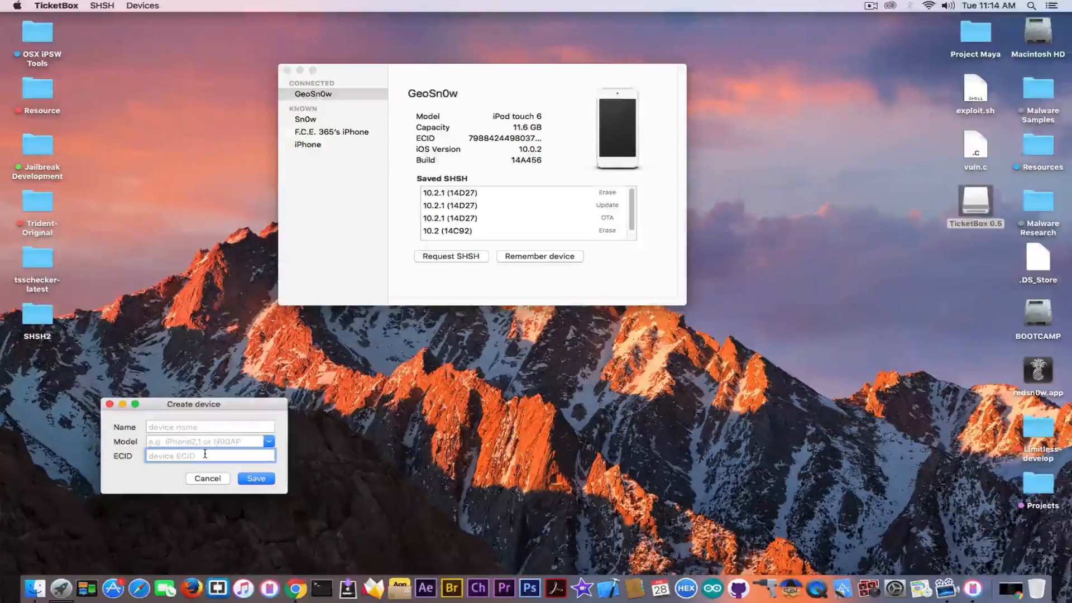
left_click(205, 441)
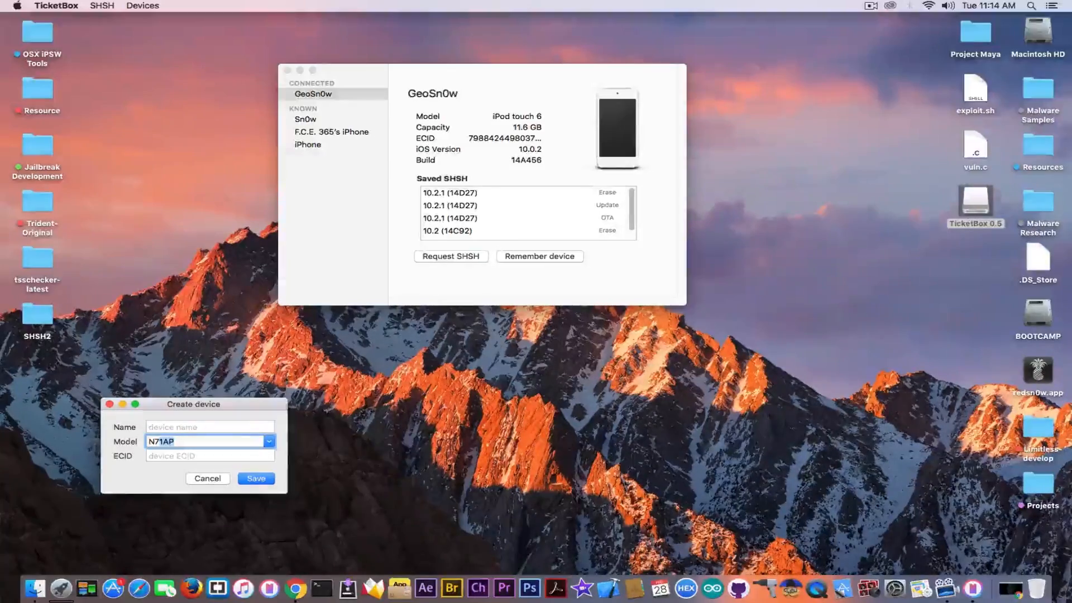
left_click(210, 427)
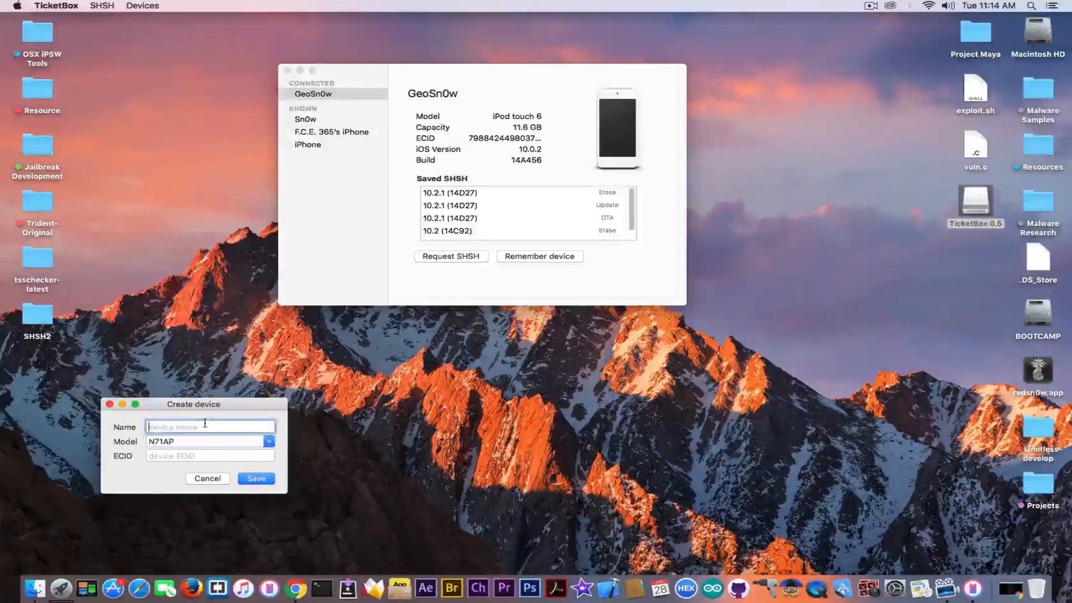
type("iPhone 6S")
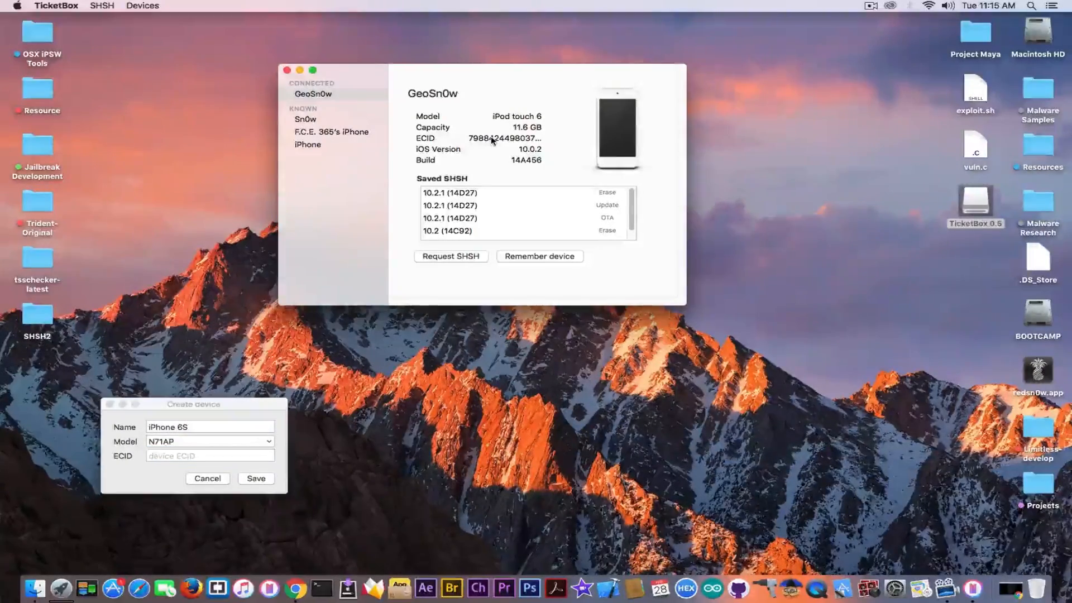
left_click(210, 456)
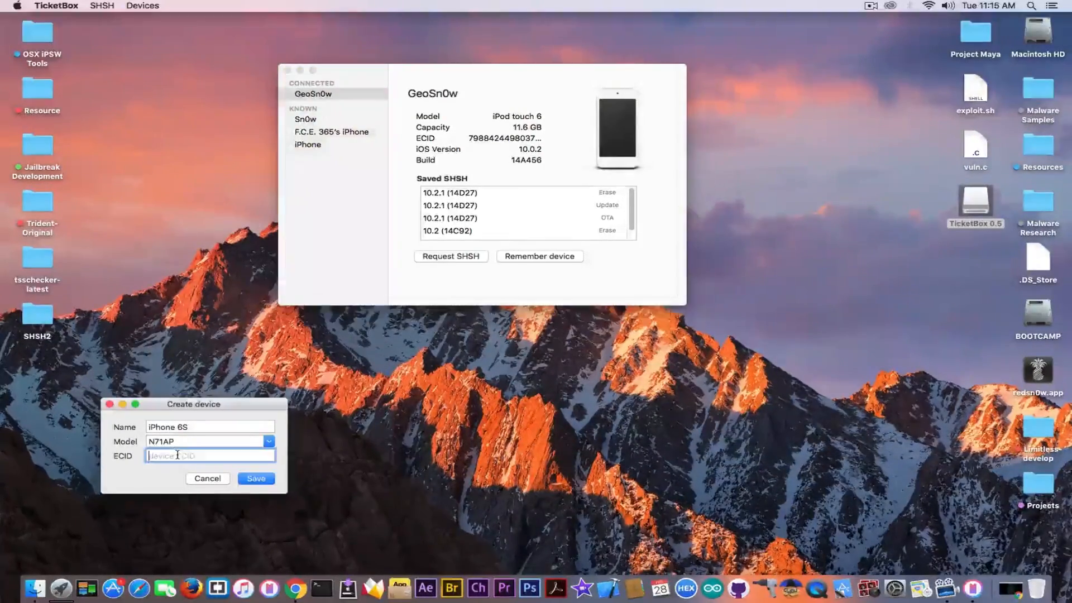
type("5435353534534543")
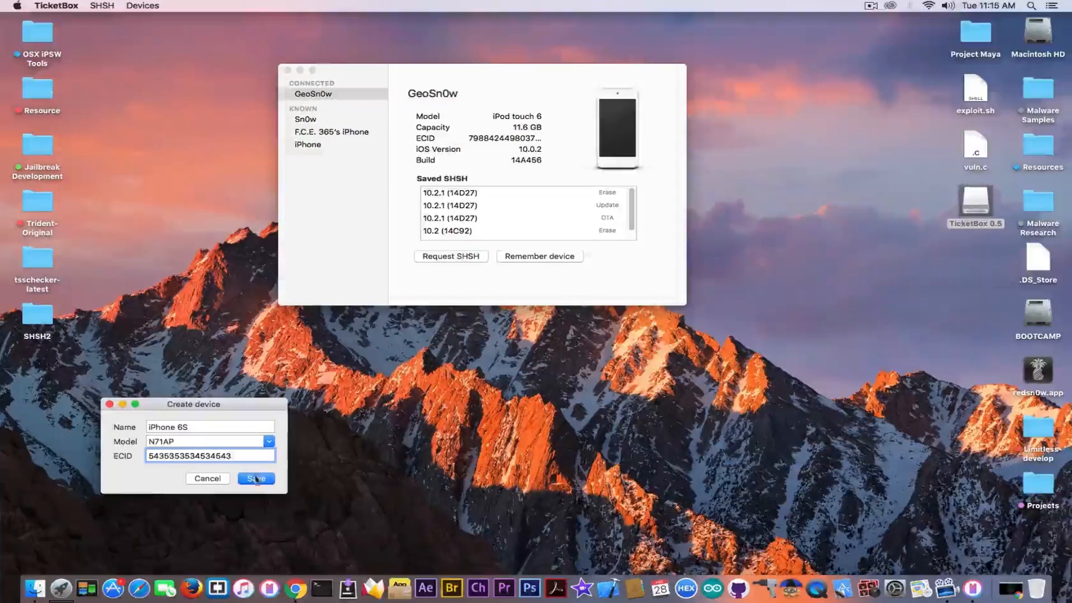
left_click(256, 478)
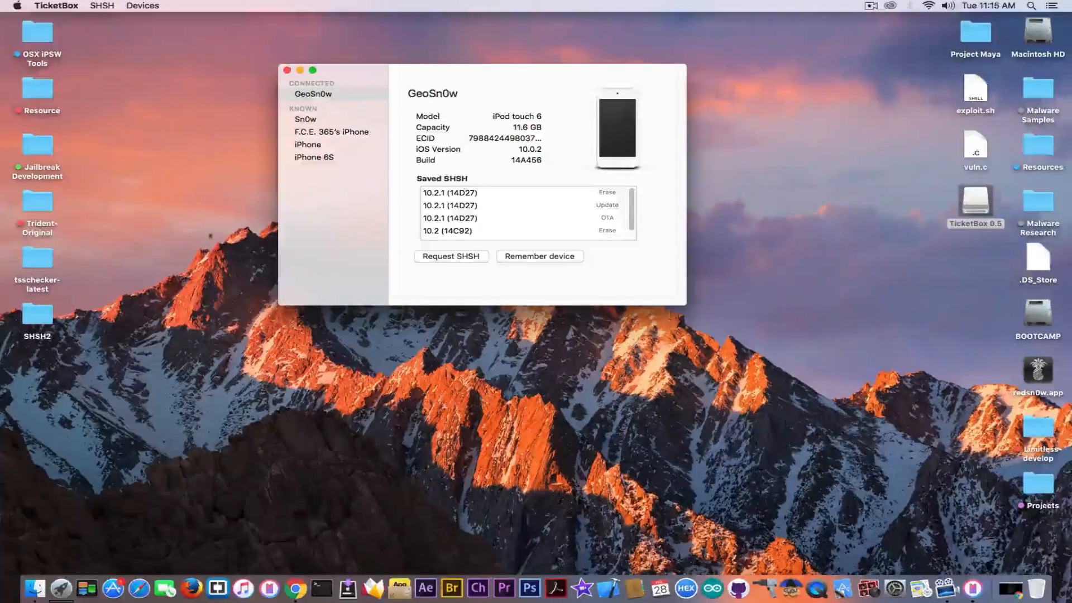
Step: Select the new iPhone 6S so TicketBox fetches its 10.2.1 (14D27) SHSH blobs
left_click(314, 158)
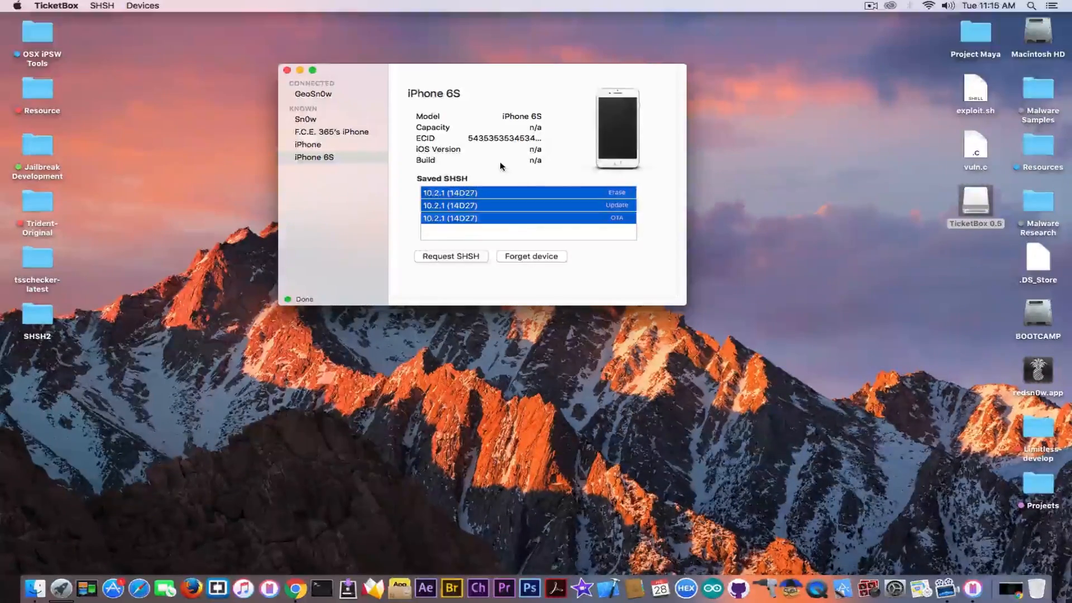
mouse_move(471, 151)
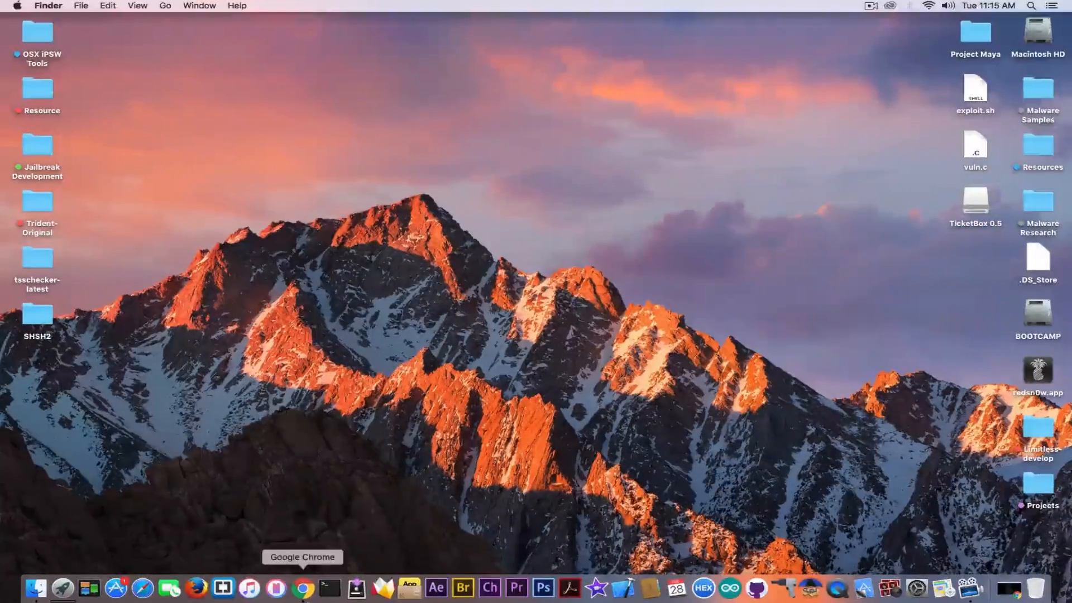
left_click(303, 589)
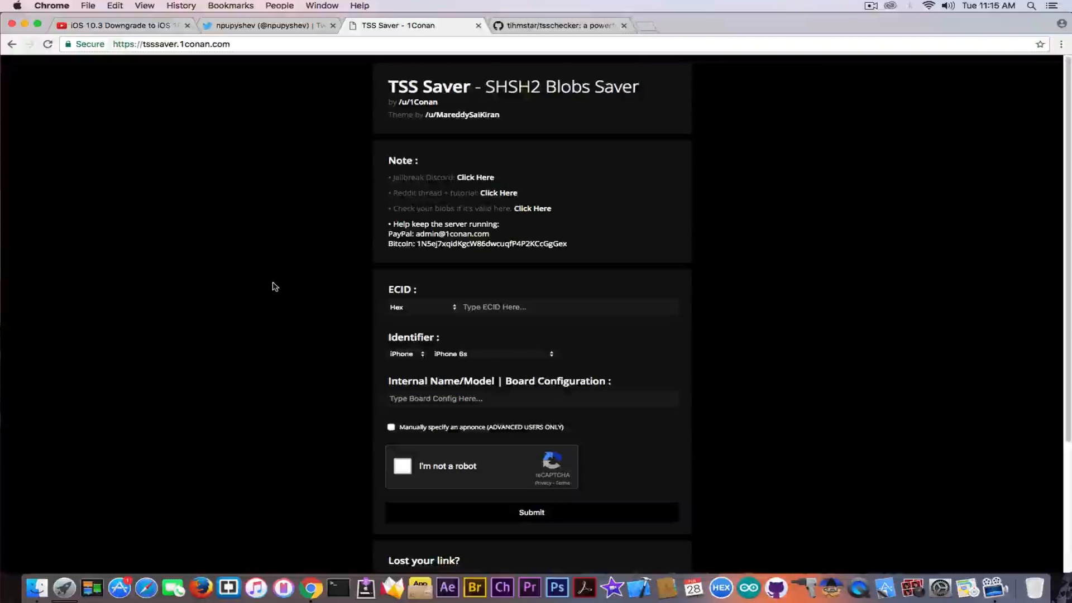
left_click(123, 26)
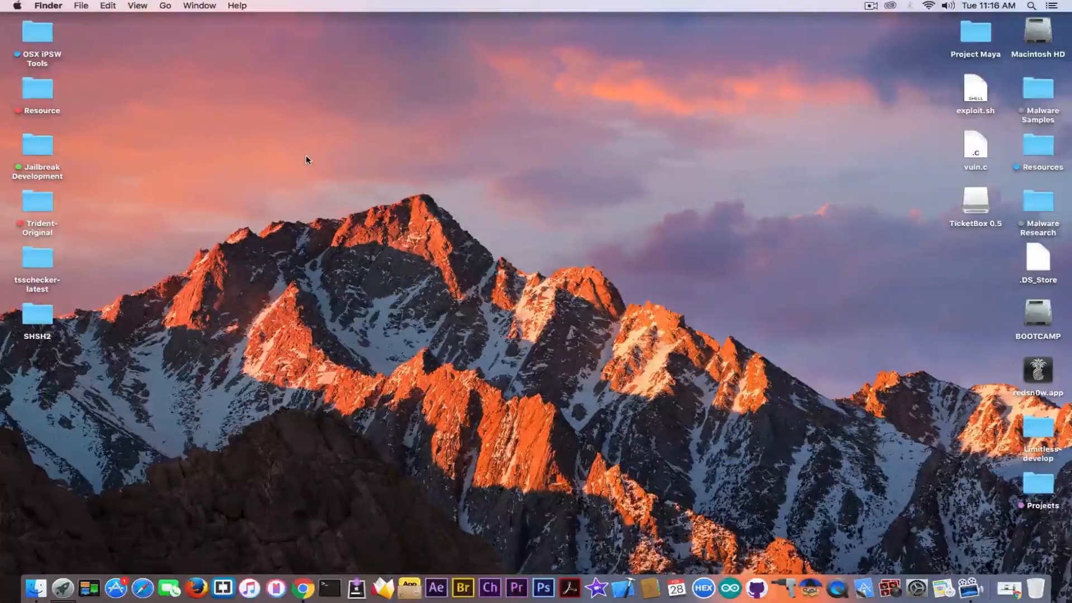
mouse_move(292, 155)
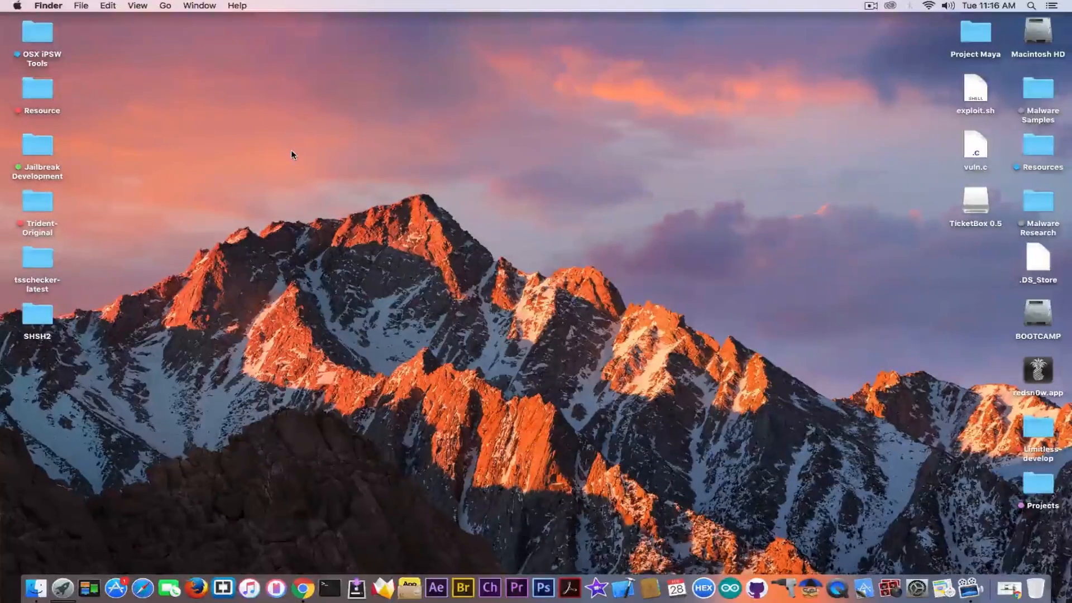
Step: Select the TicketBox 0.5 disk image on the desktop
left_click(976, 202)
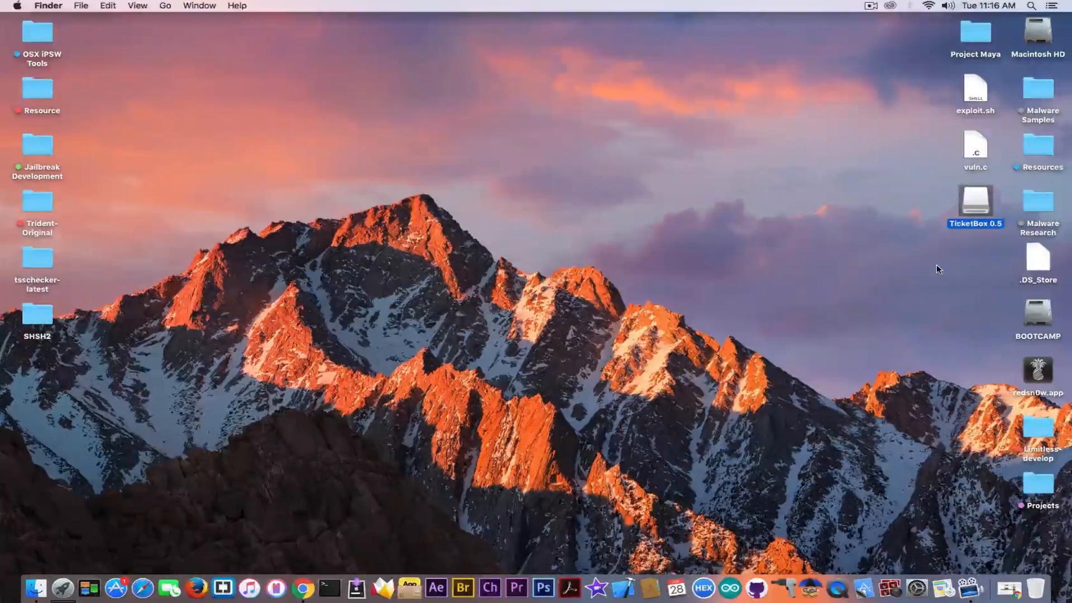
mouse_move(902, 271)
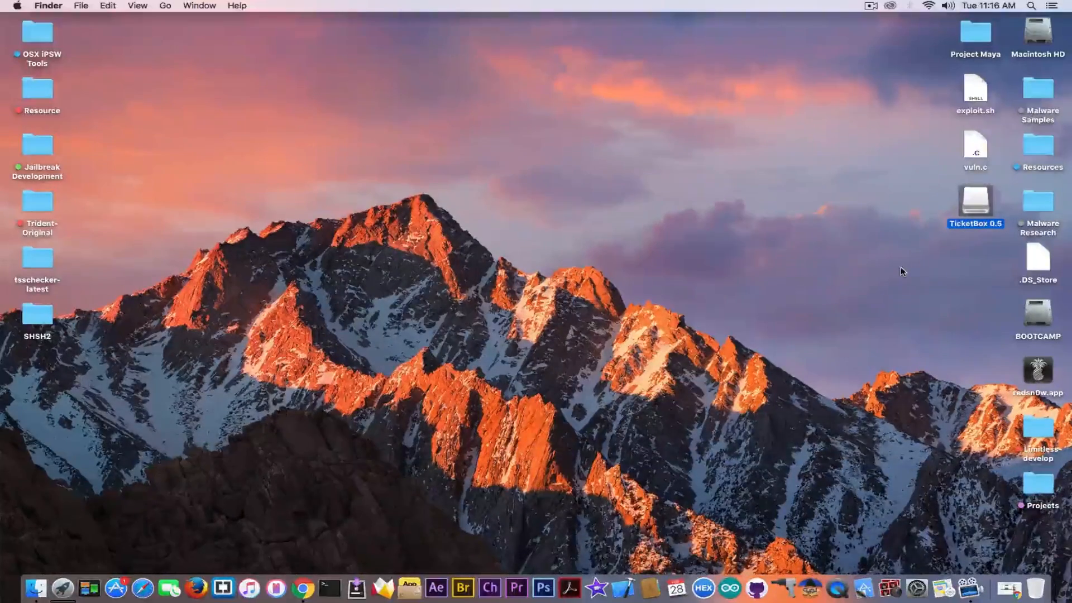